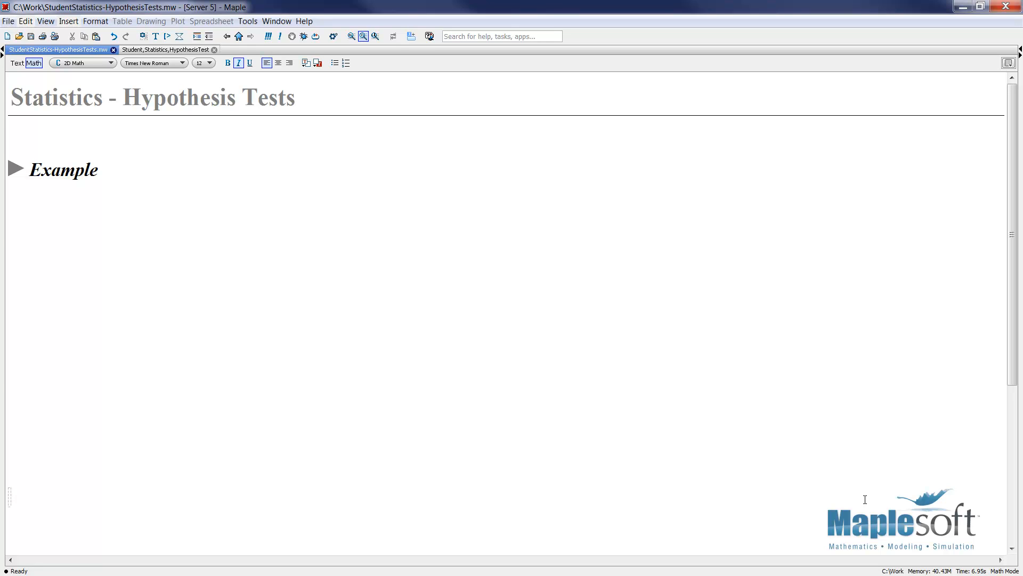
pyautogui.moveTo(297, 328)
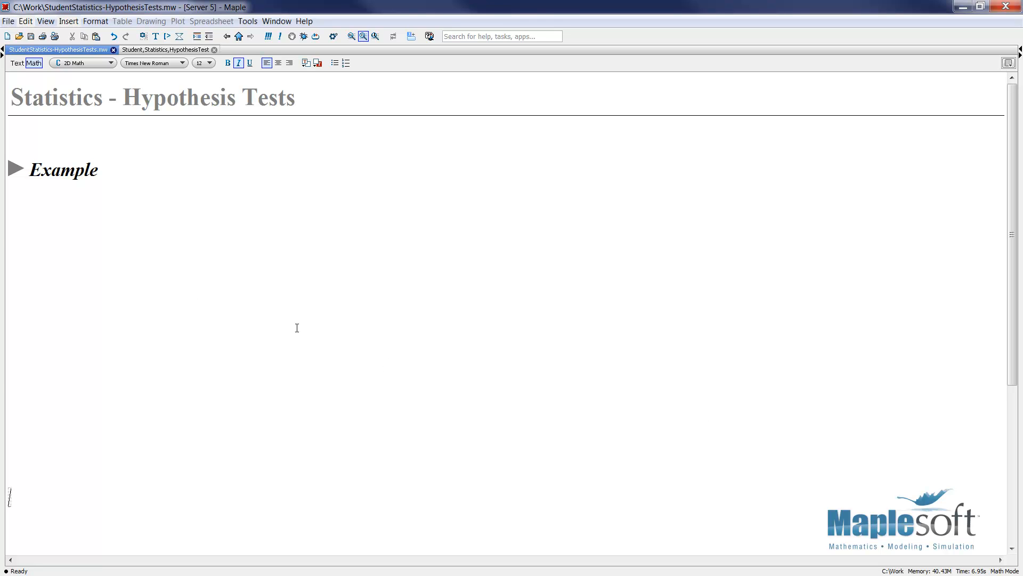
# - Switch to the Student[Statistics] HypothesisTest help page tab
pyautogui.click(167, 49)
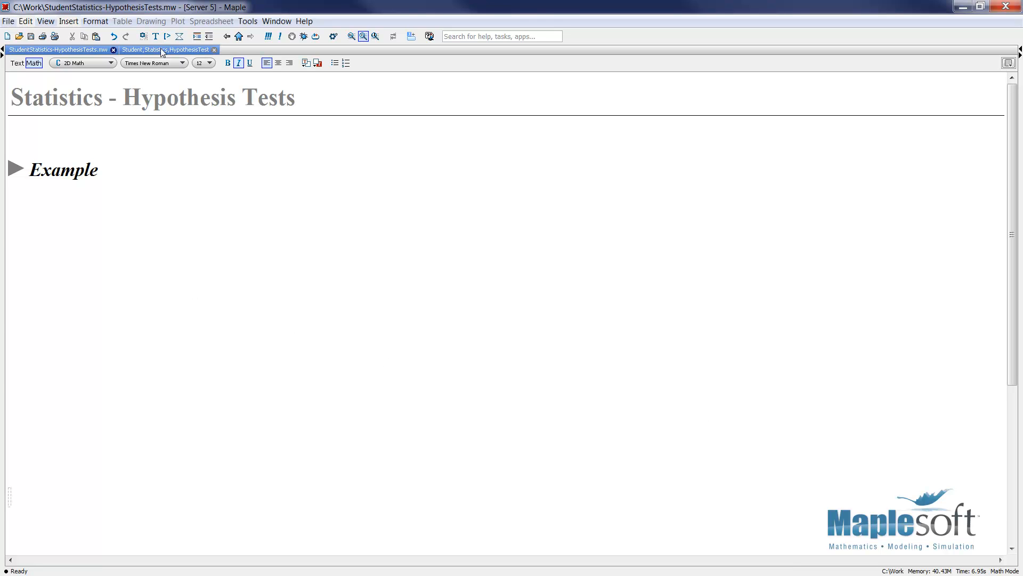
pyautogui.click(165, 50)
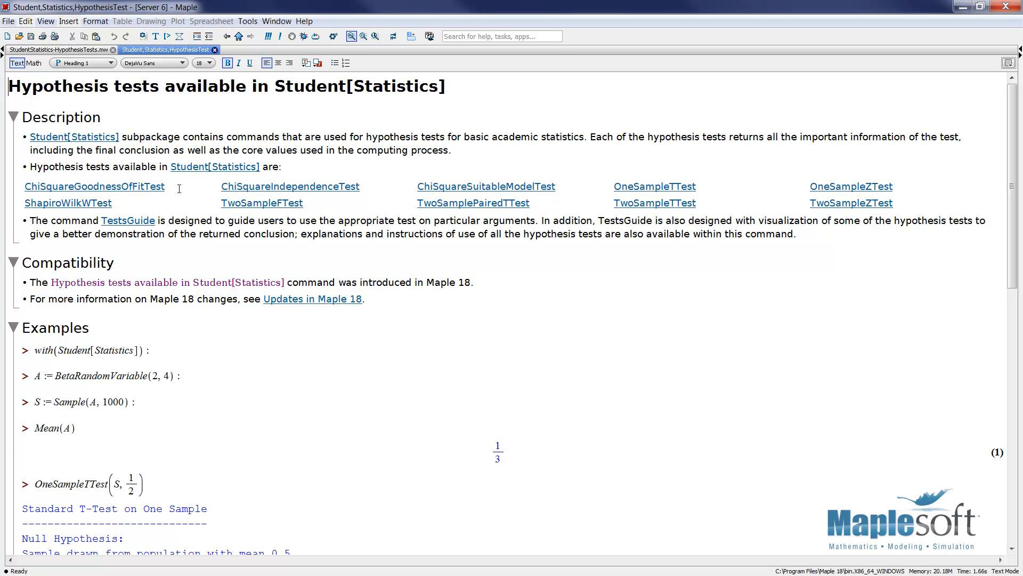
pyautogui.moveTo(526, 184)
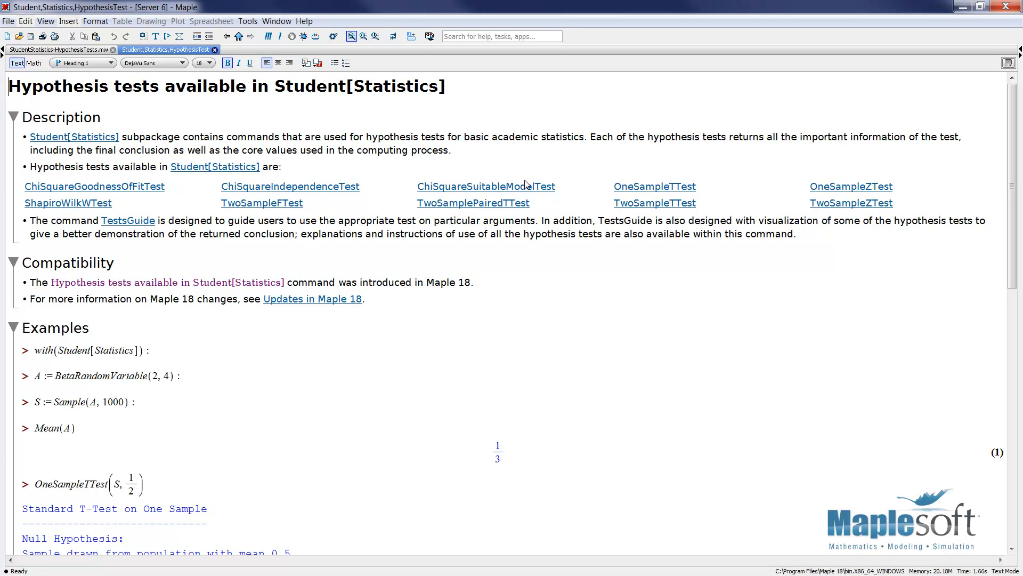
pyautogui.moveTo(604, 184)
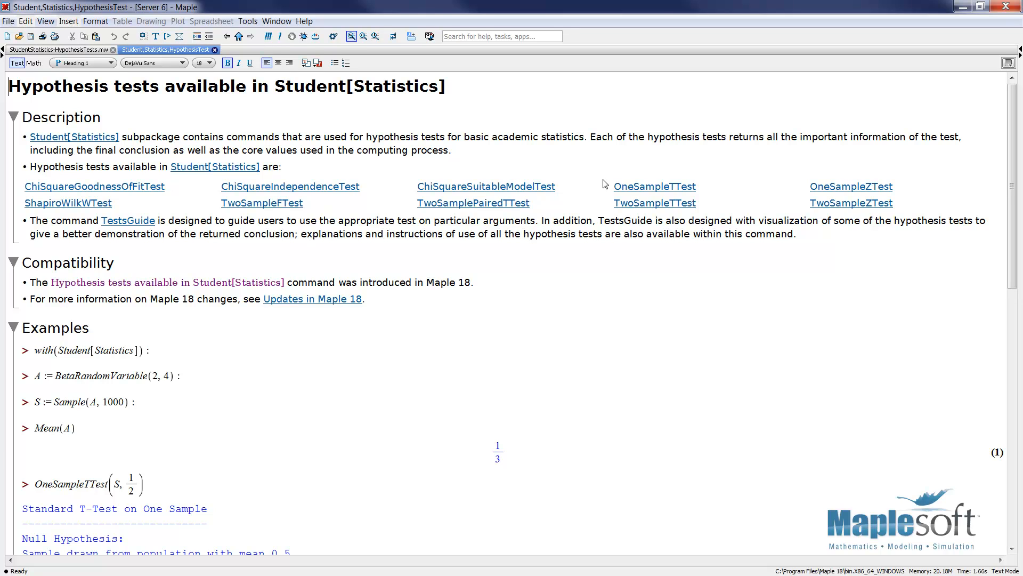
pyautogui.moveTo(769, 166)
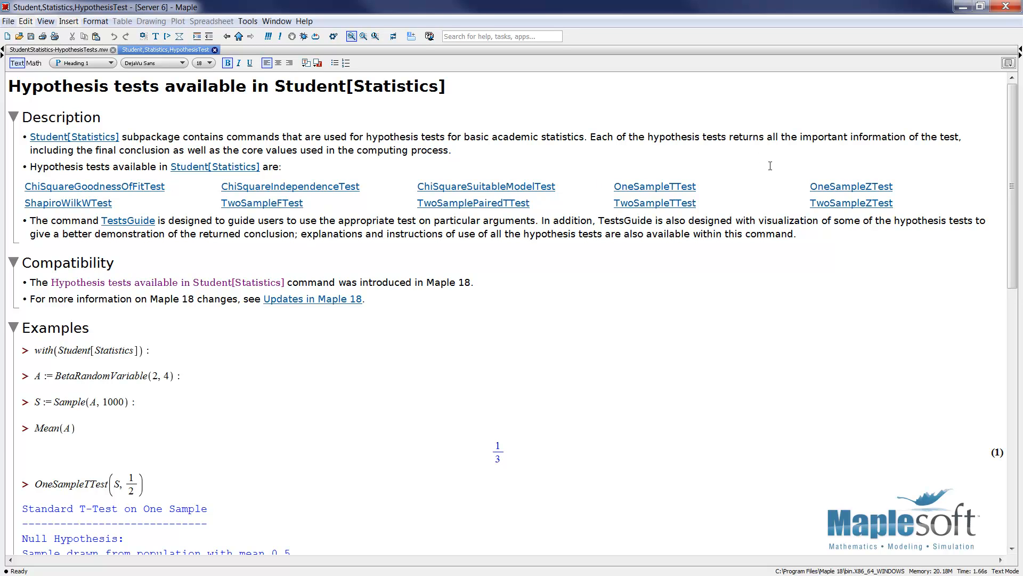
pyautogui.moveTo(135, 213)
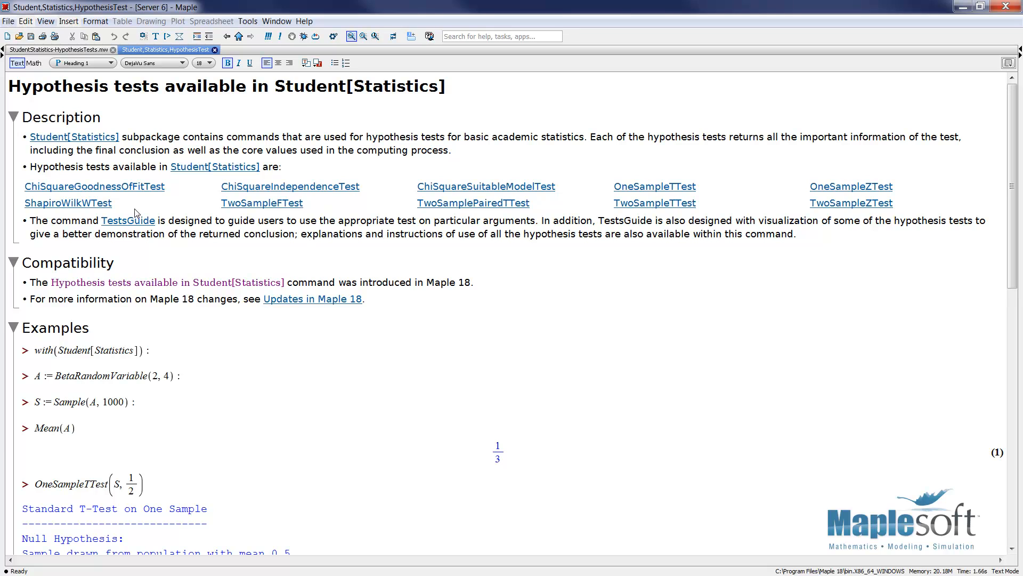
pyautogui.moveTo(332, 204)
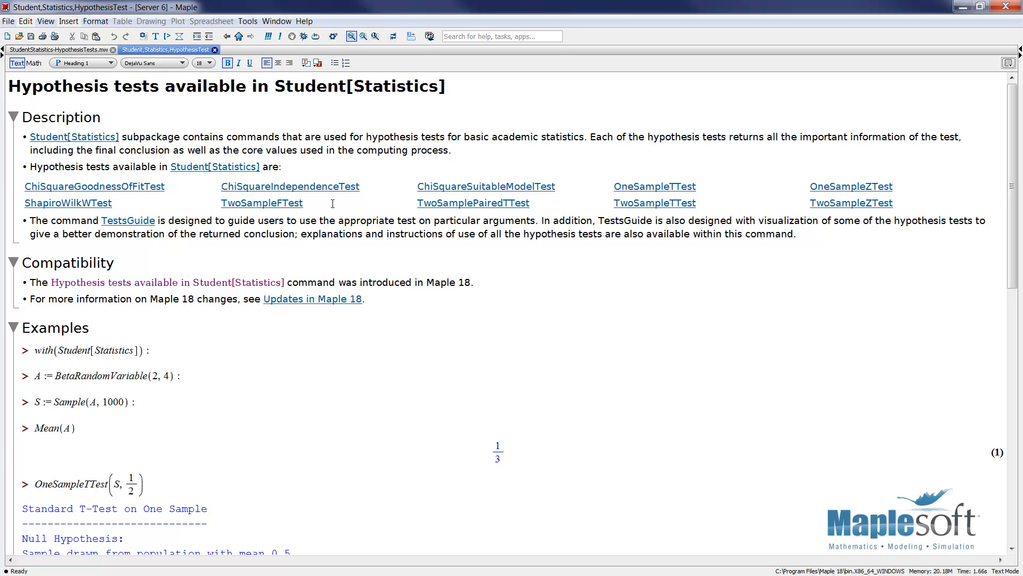
pyautogui.moveTo(409, 203)
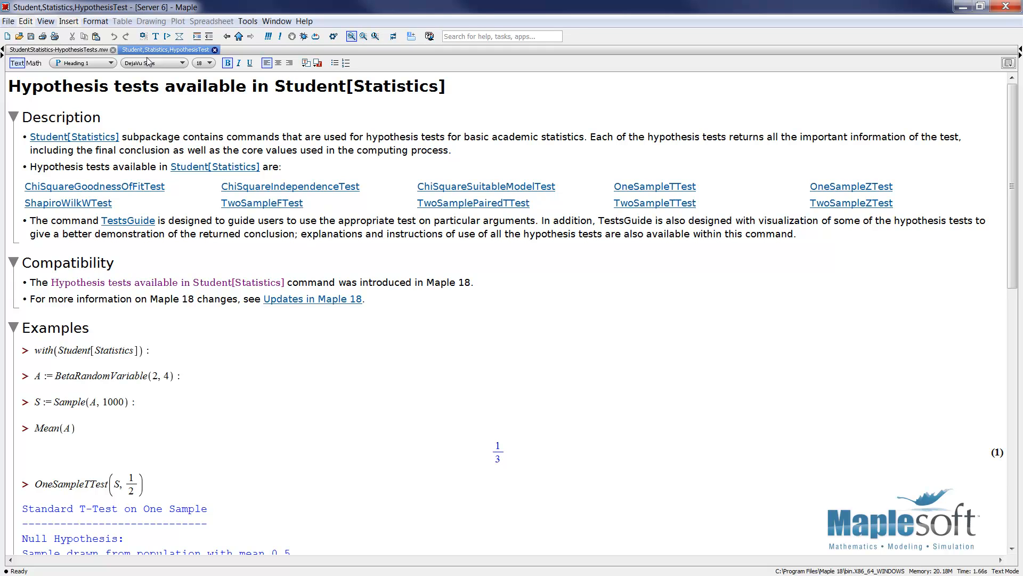
# - Return to the StudentStatistics-HypothesisTests.mw worksheet tab
pyautogui.click(58, 50)
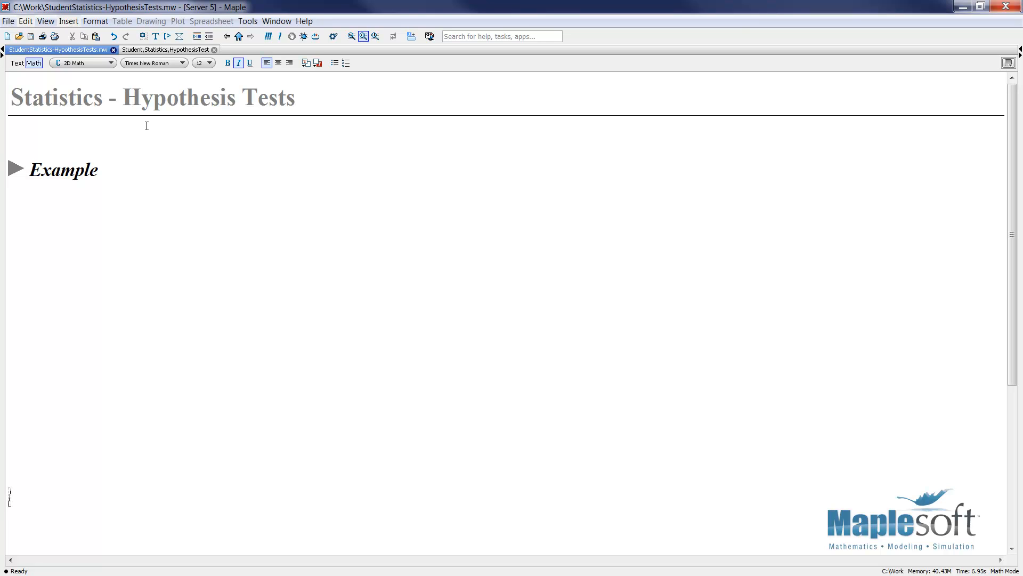
pyautogui.moveTo(18, 169)
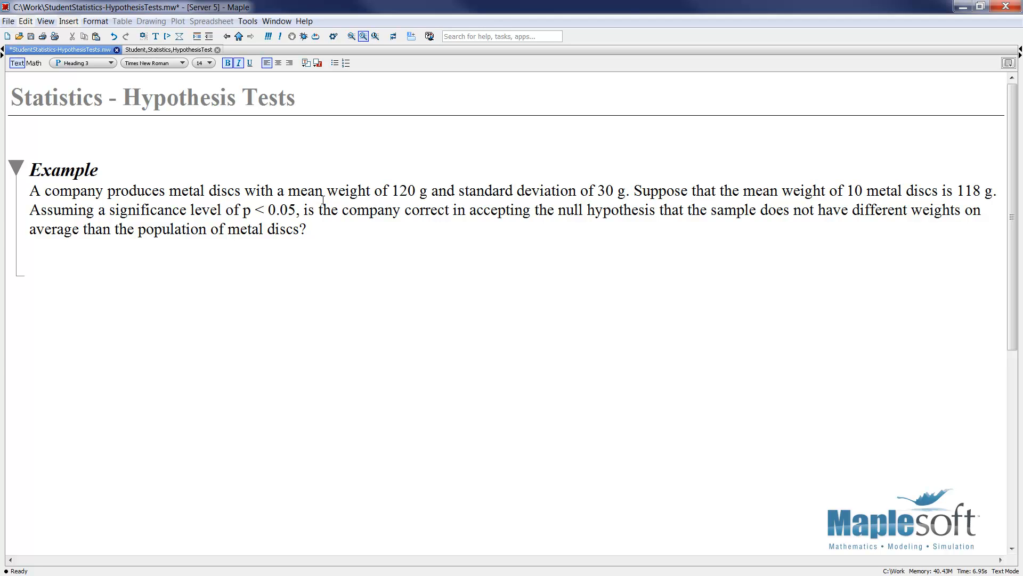
pyautogui.moveTo(357, 190)
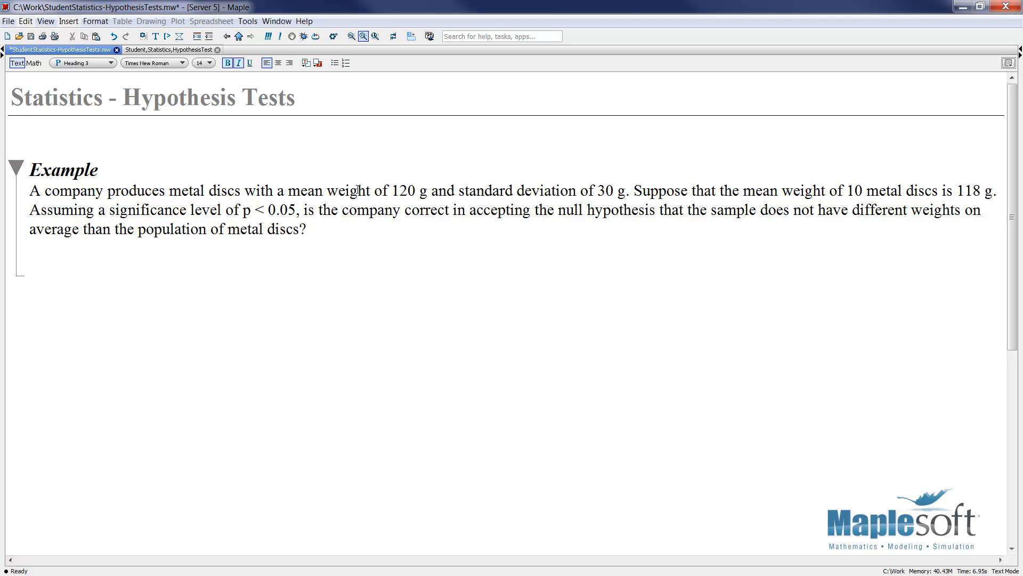
pyautogui.moveTo(412, 197)
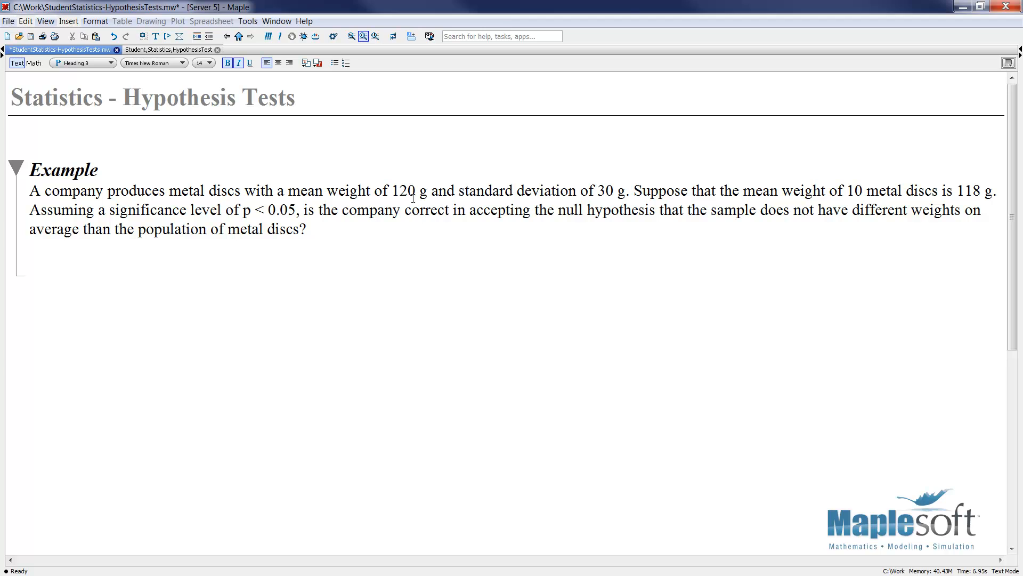
pyautogui.moveTo(503, 186)
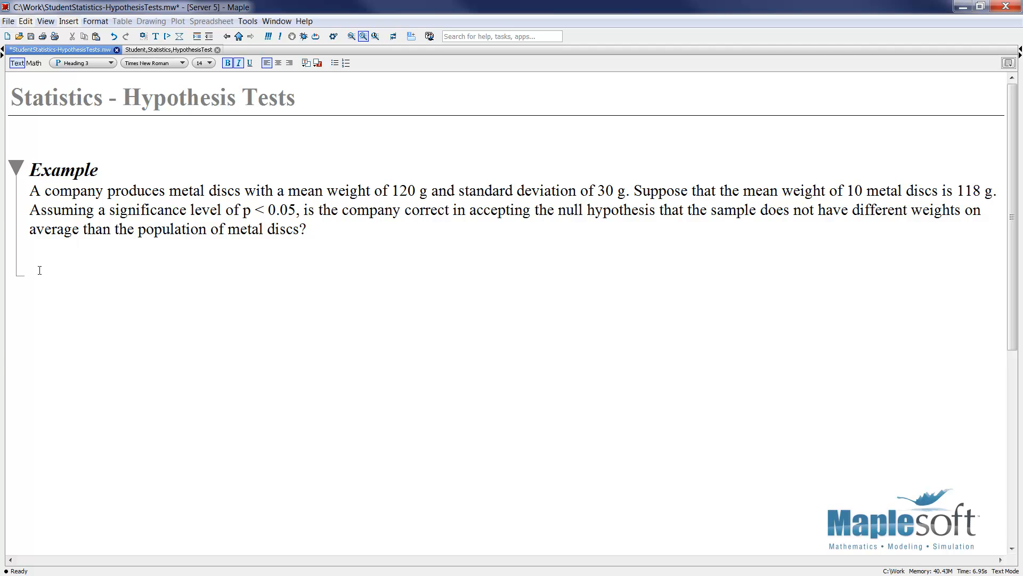
# - Launch Tools > Tutors > Statistics > Tests Guide
pyautogui.click(276, 21)
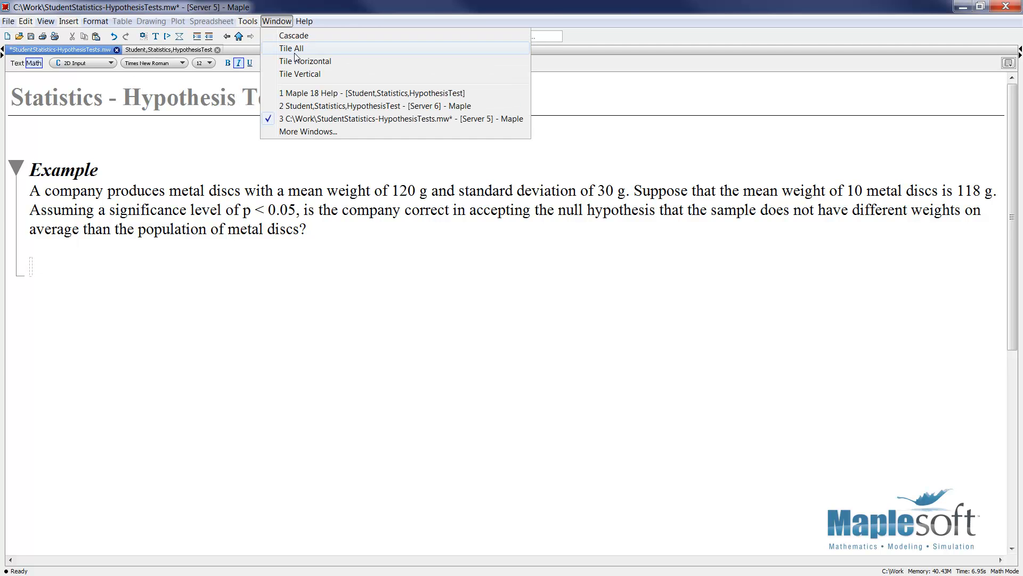
pyautogui.click(248, 21)
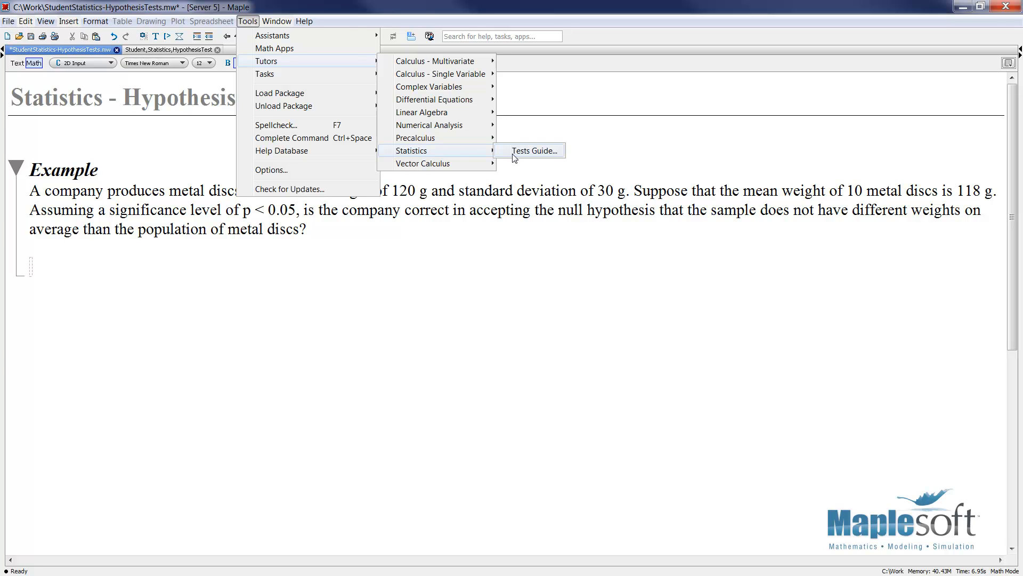
pyautogui.click(534, 150)
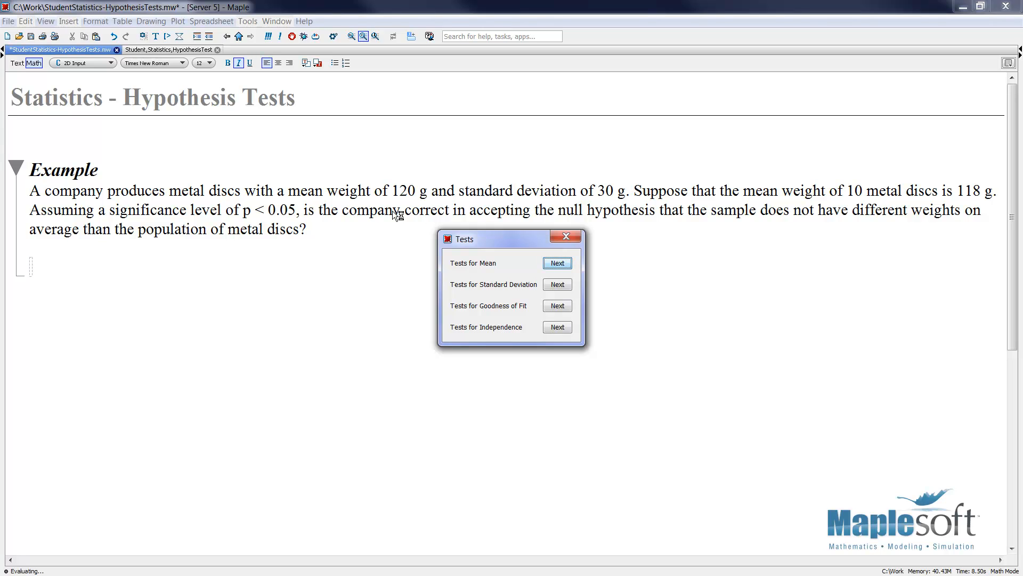
pyautogui.moveTo(478, 290)
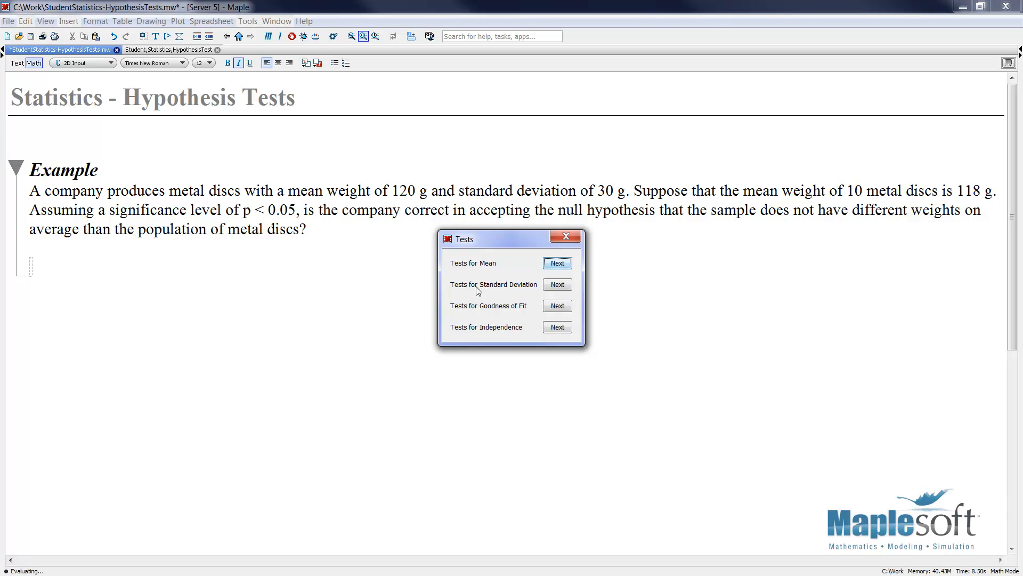
pyautogui.moveTo(485, 327)
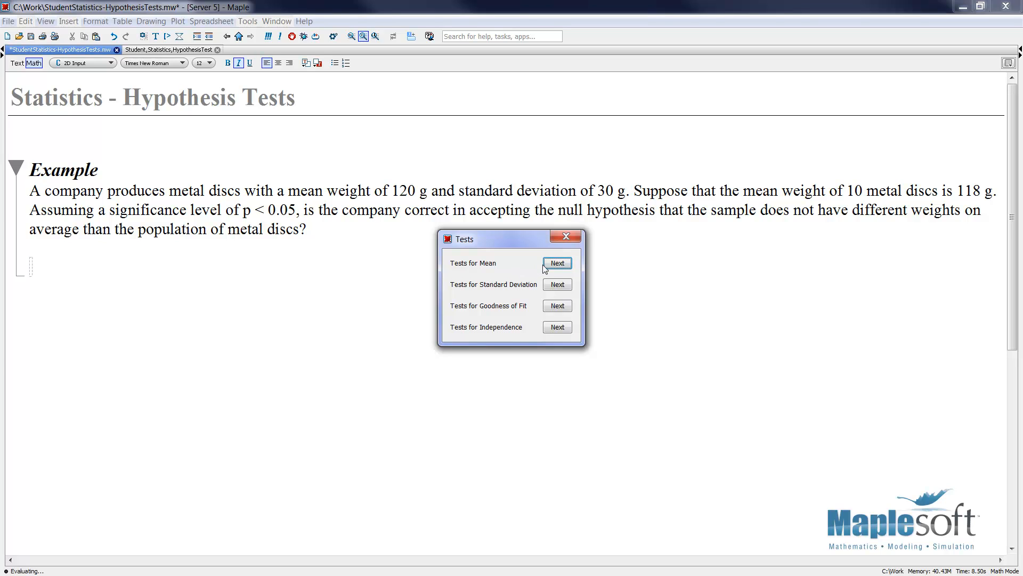
# - Pick Tests for Mean in the guide
pyautogui.click(556, 262)
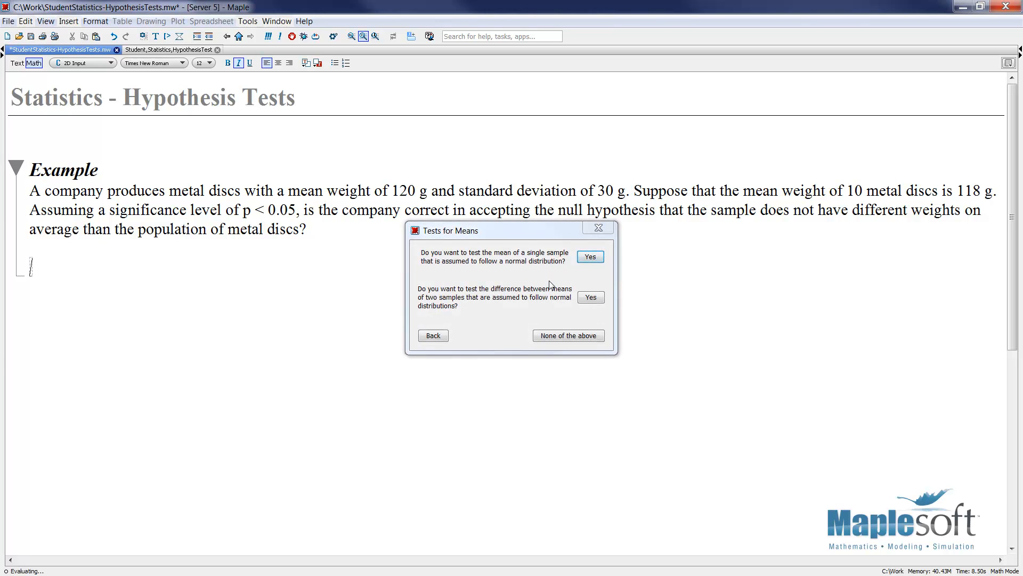
pyautogui.moveTo(550, 288)
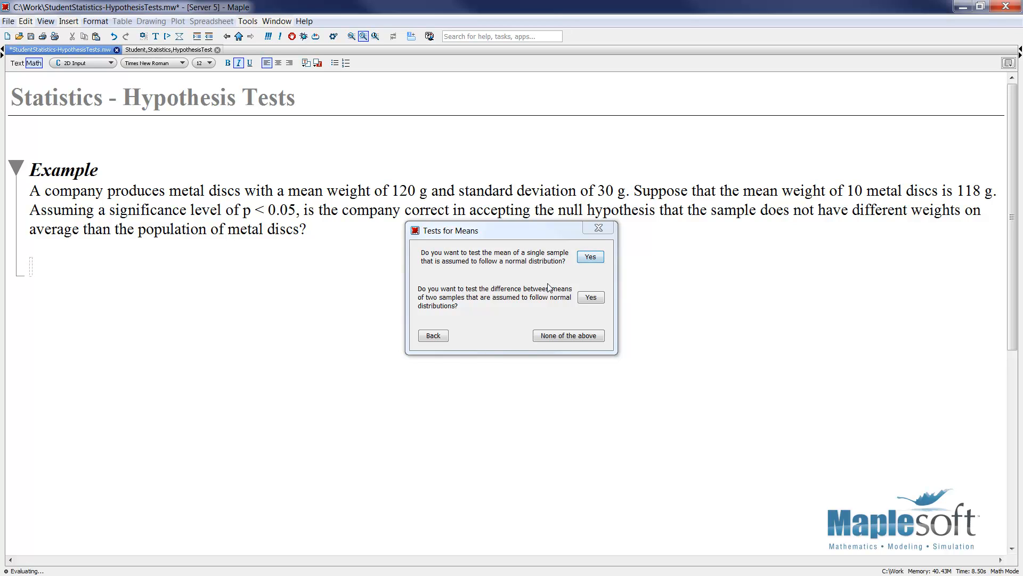
pyautogui.moveTo(523, 276)
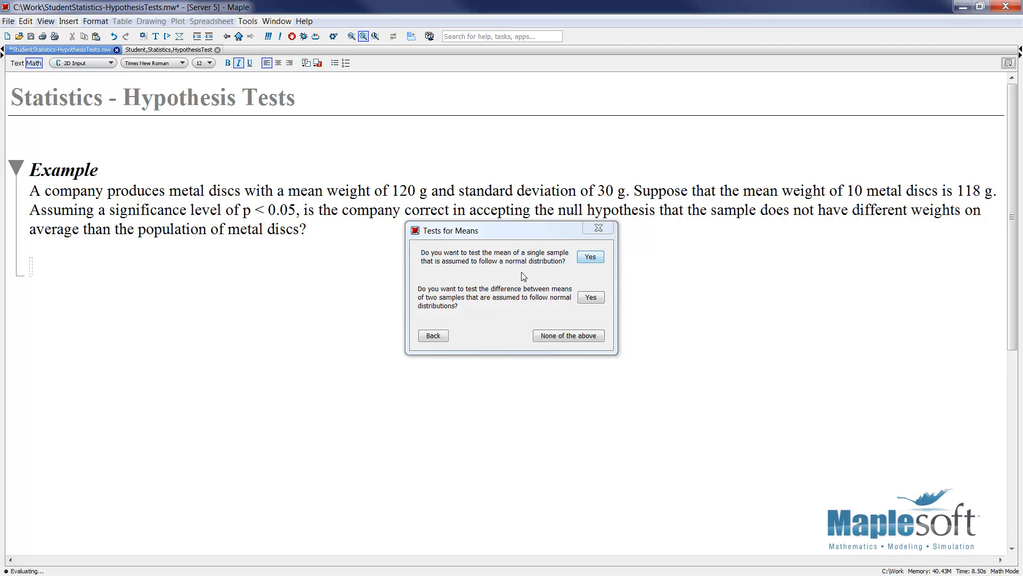
pyautogui.moveTo(590, 256)
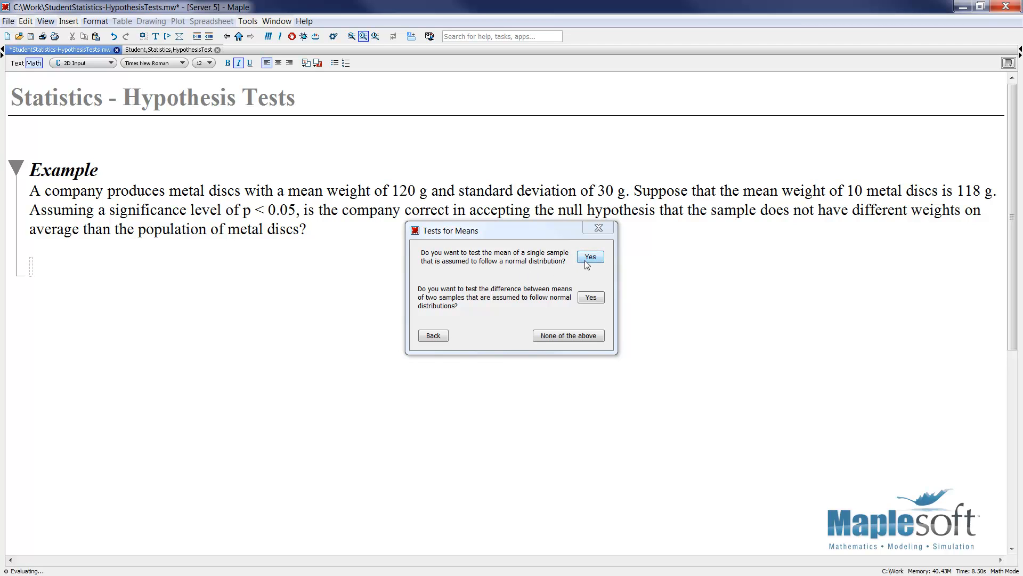
# - Answer Yes to testing a single sample's mean, then answer the standard deviation question
pyautogui.click(589, 256)
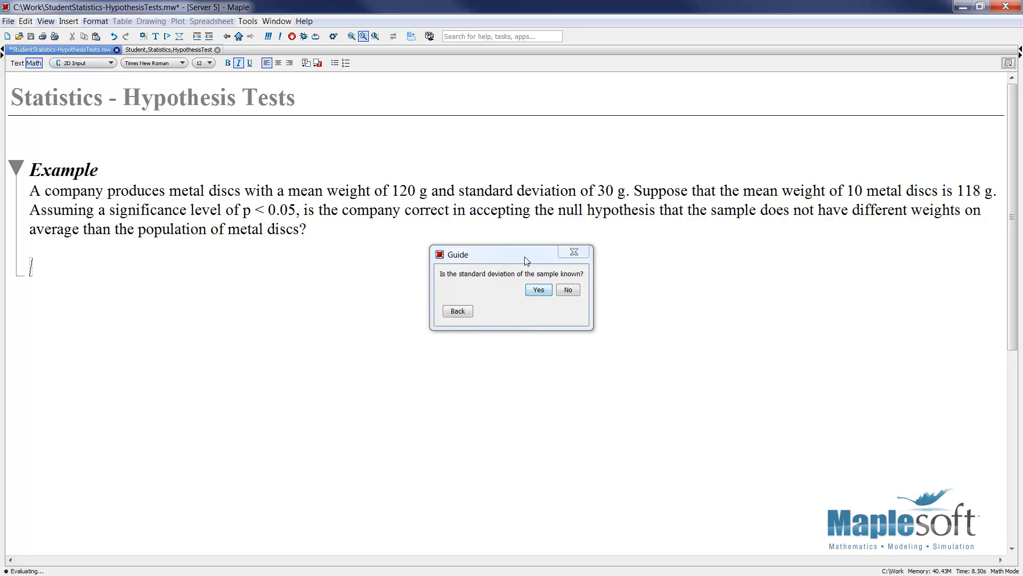
pyautogui.moveTo(537, 261)
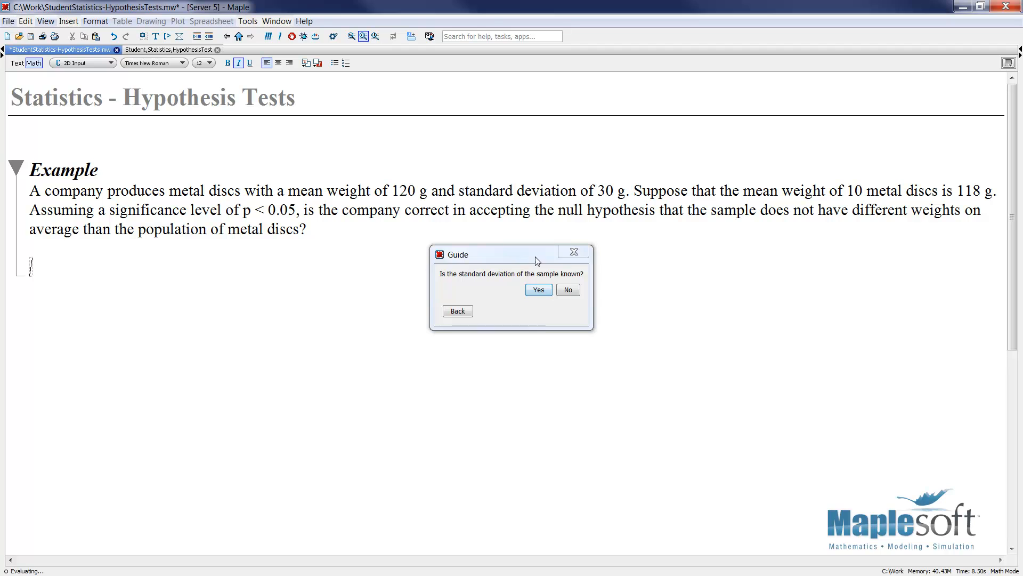
pyautogui.click(567, 289)
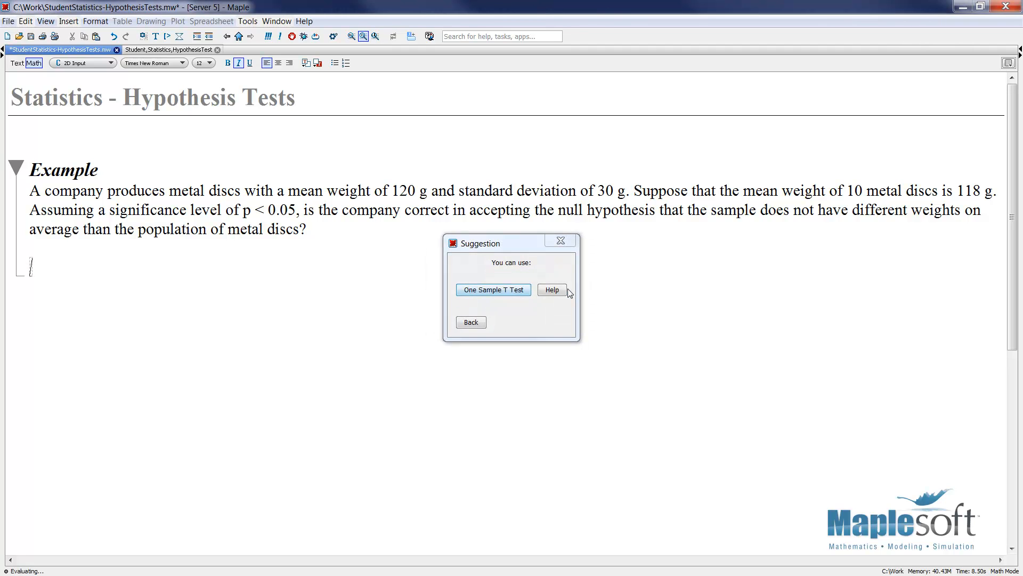
pyautogui.moveTo(568, 255)
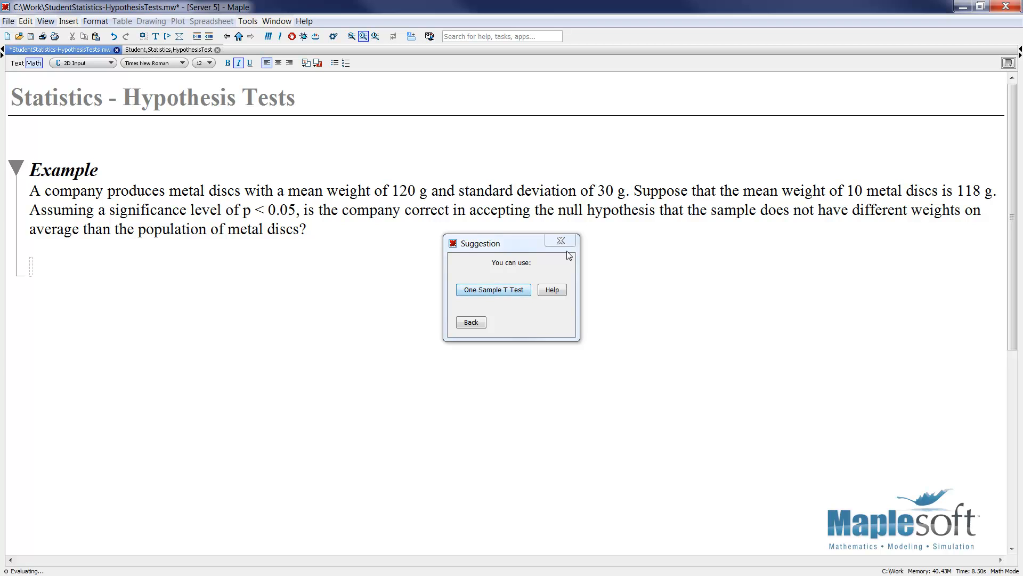
pyautogui.moveTo(482, 318)
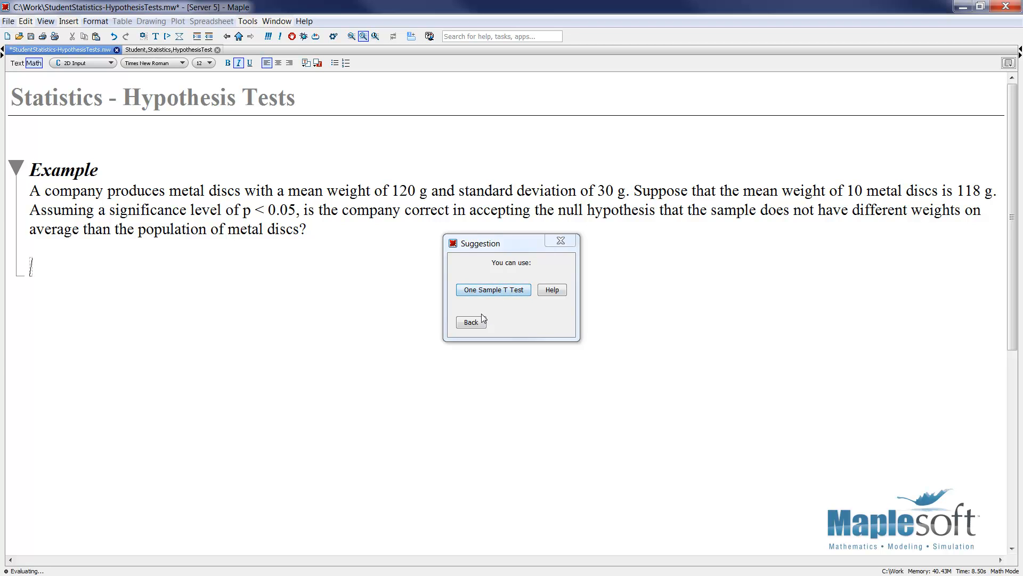
# - View and close the One Sample T Test help, returning to the standard deviation question
pyautogui.click(552, 289)
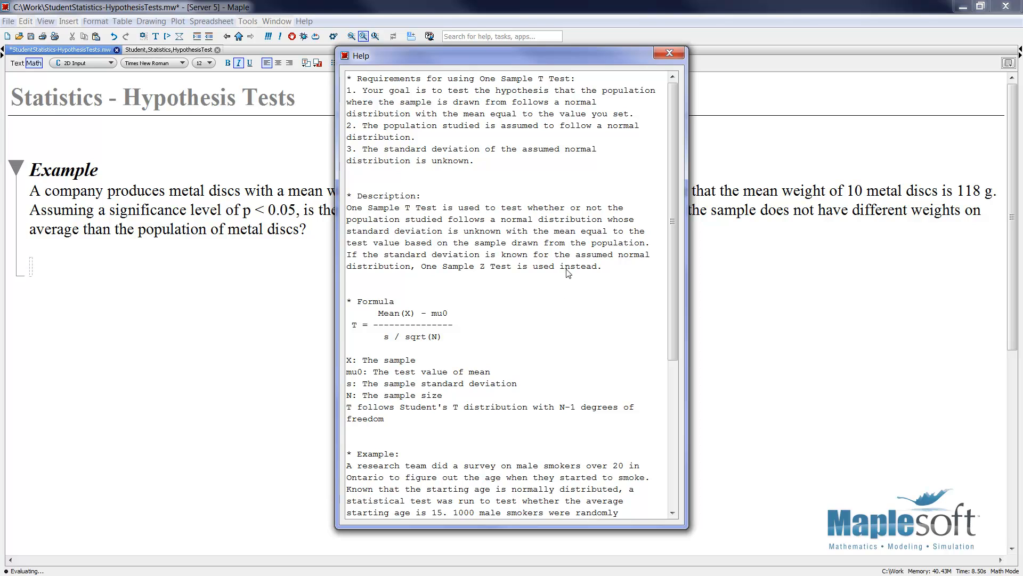
pyautogui.moveTo(601, 247)
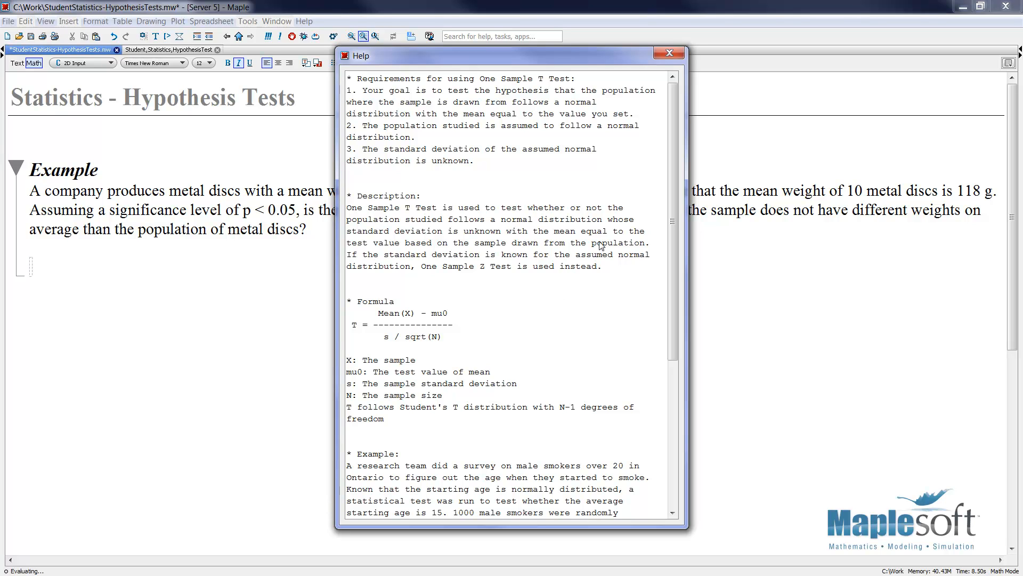
pyautogui.click(668, 53)
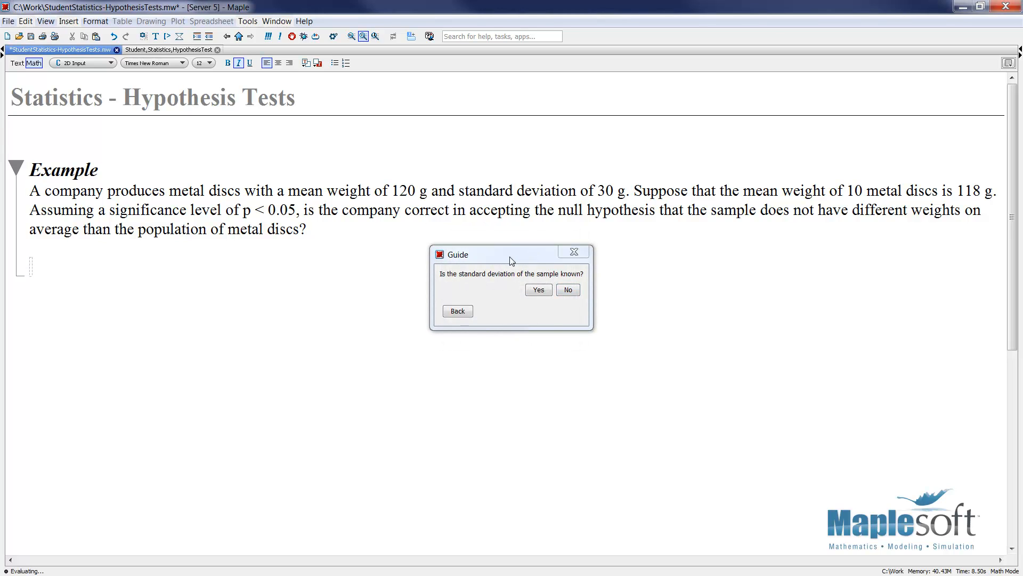
pyautogui.moveTo(510, 285)
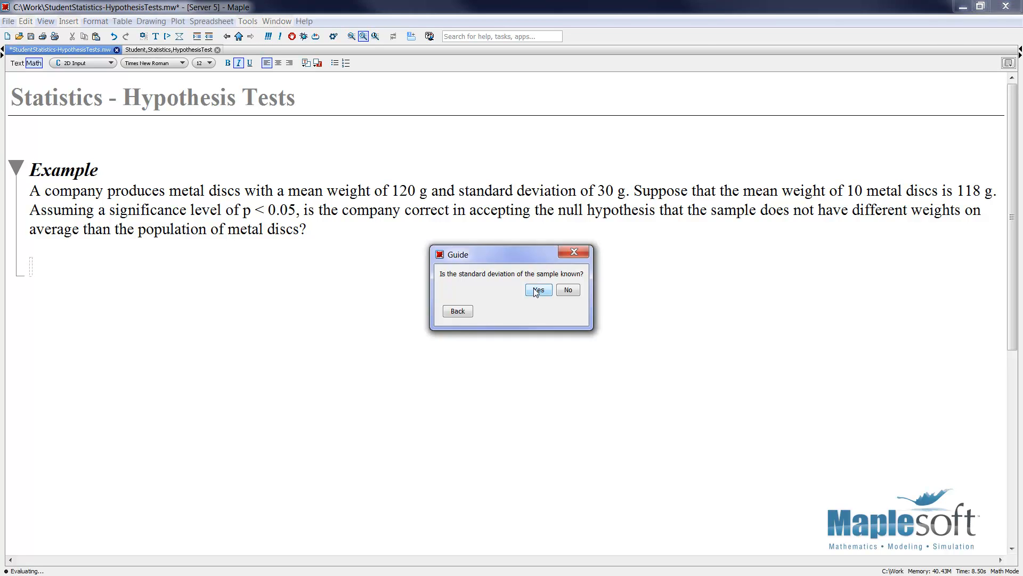
# - Mark the standard deviation as known, then read and close the One Sample Z Test help
pyautogui.click(537, 289)
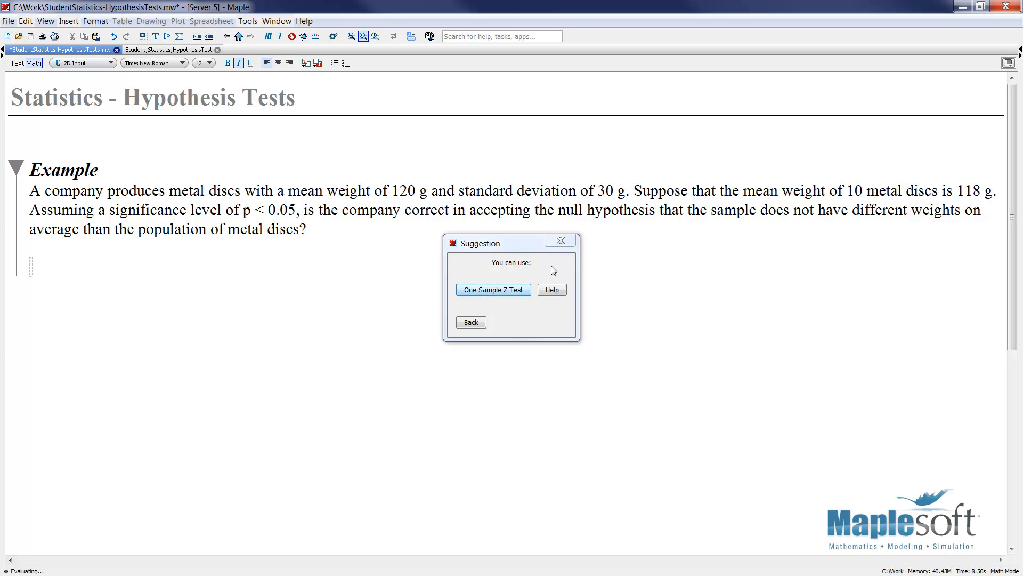
pyautogui.moveTo(552, 289)
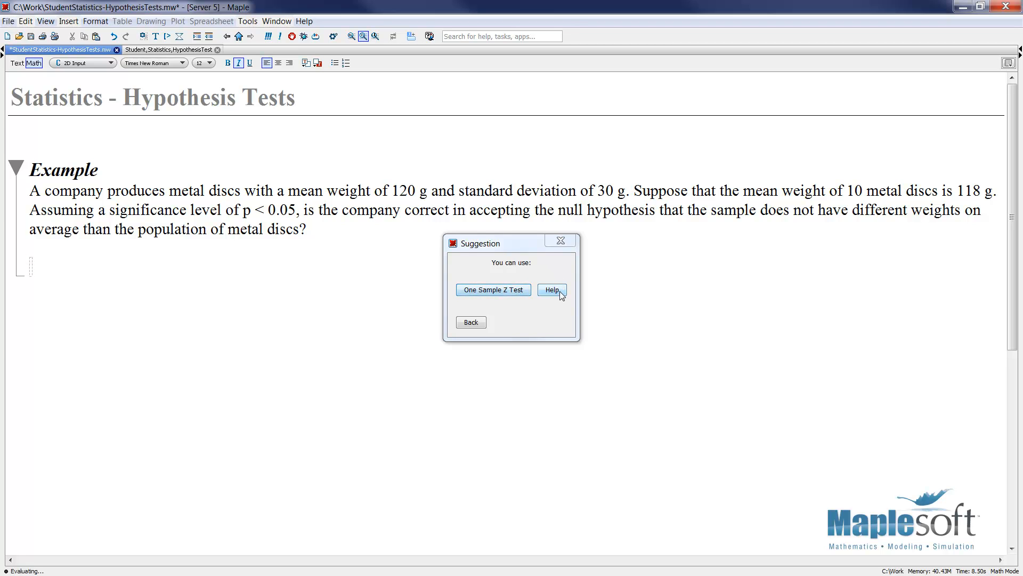
pyautogui.click(551, 290)
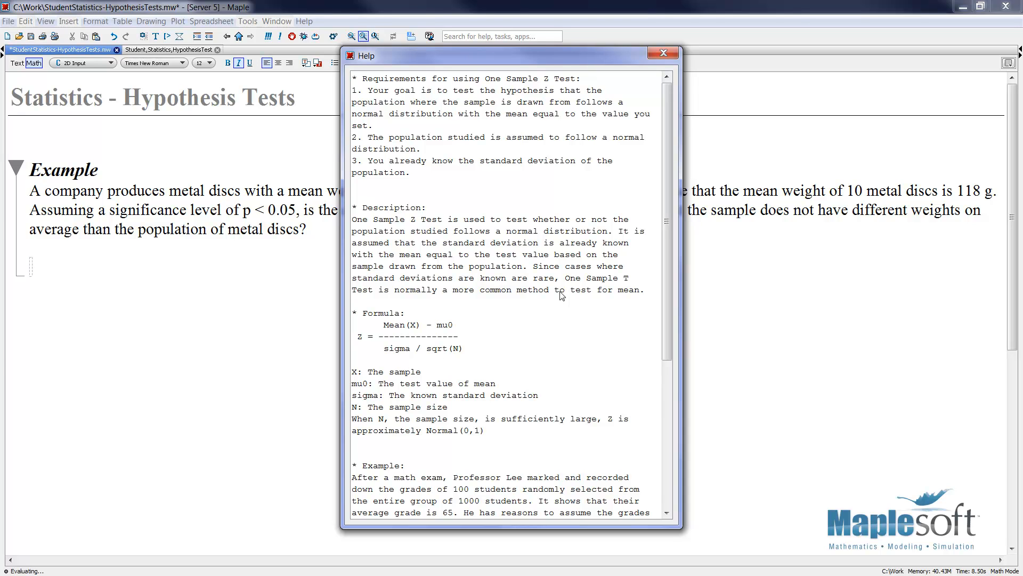
pyautogui.scroll(-3)
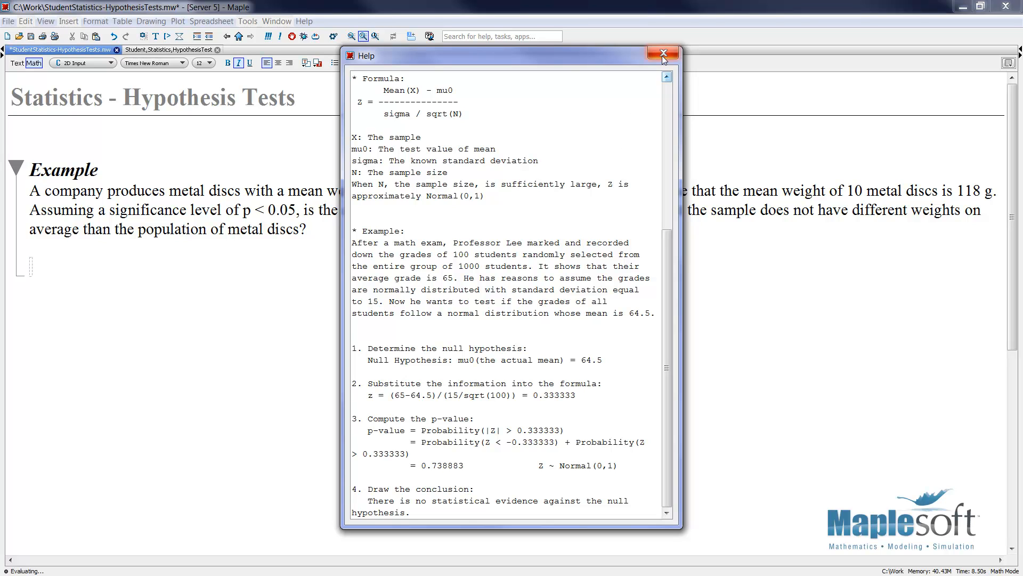
pyautogui.click(663, 53)
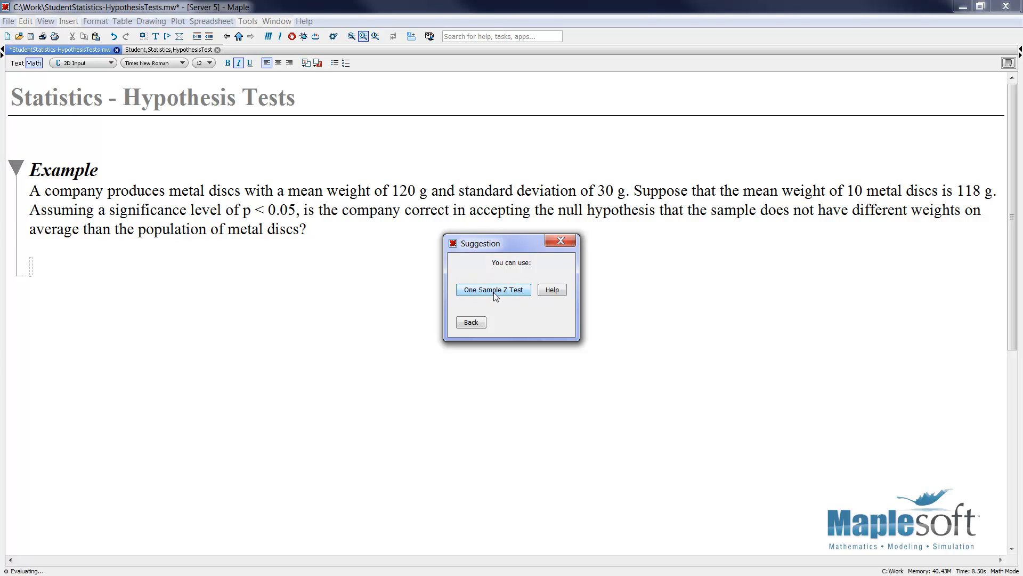
# - Start the One Sample Z Test with mu0 = 120 and sigma = 30
pyautogui.click(494, 289)
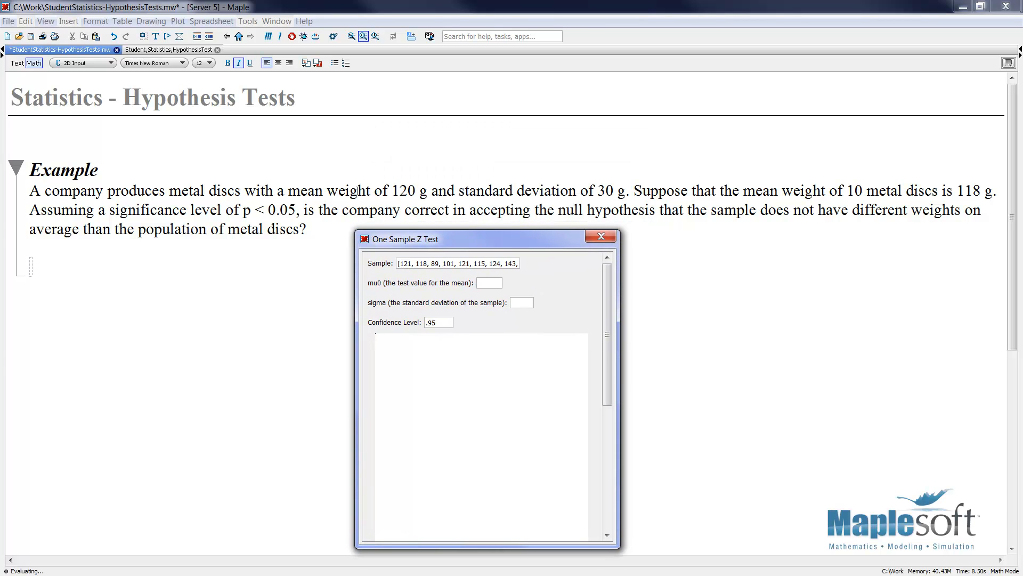
pyautogui.write('120')
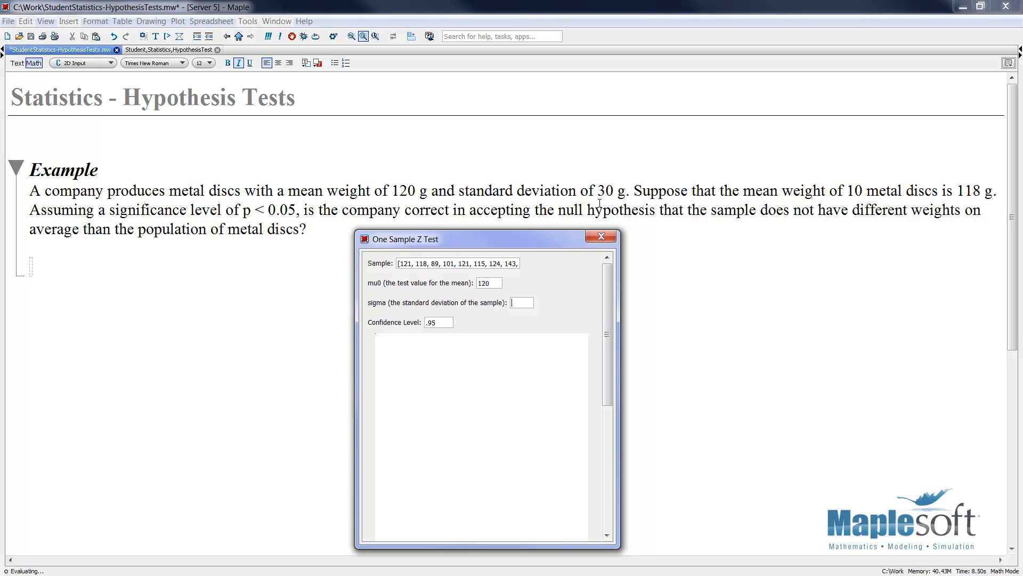
pyautogui.write('30')
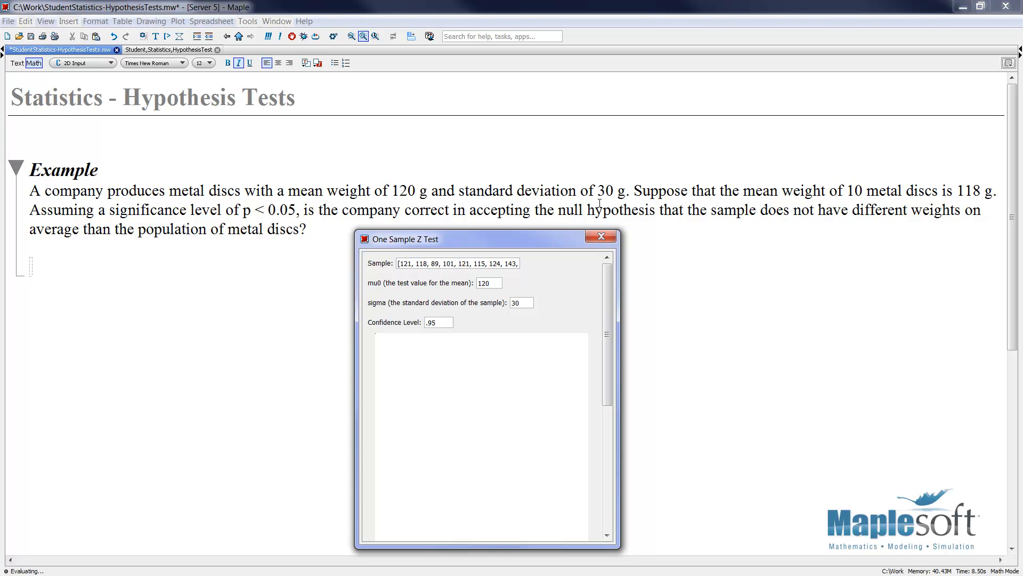
pyautogui.moveTo(535, 282)
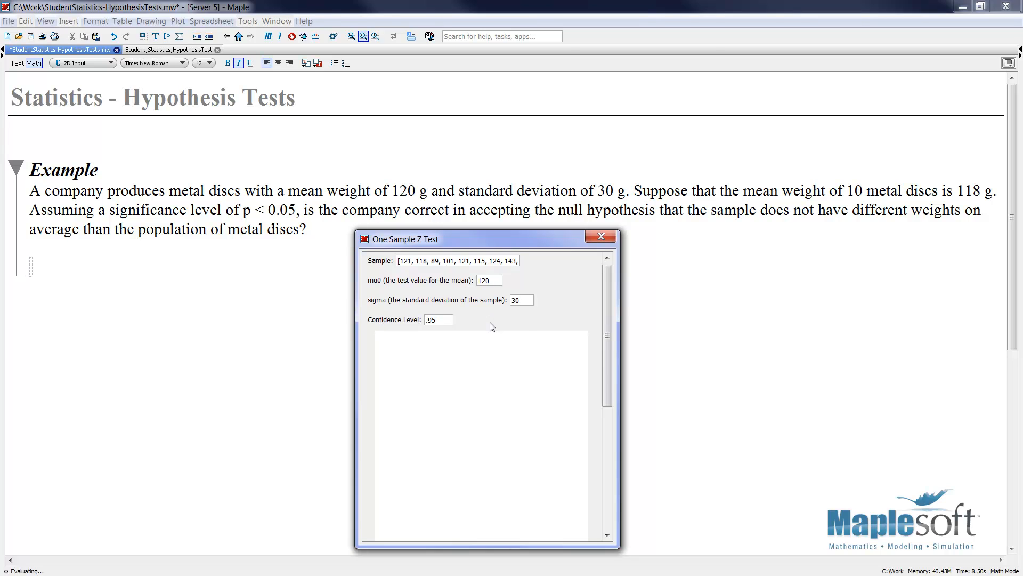
pyautogui.scroll(-3)
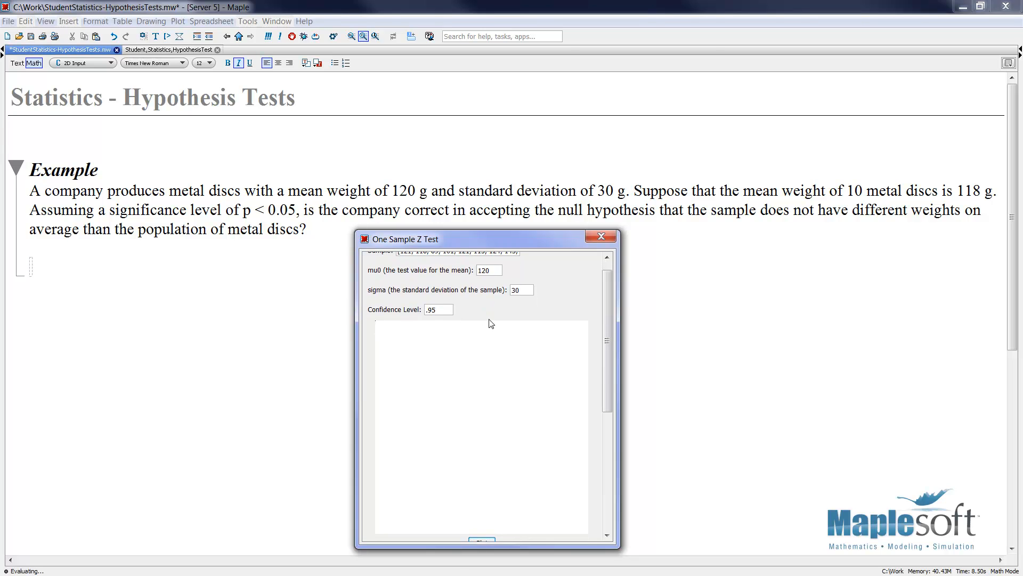
# - Plot the sample bars, normal curve and sample mean, then scroll to the Conclusion area
pyautogui.scroll(-3)
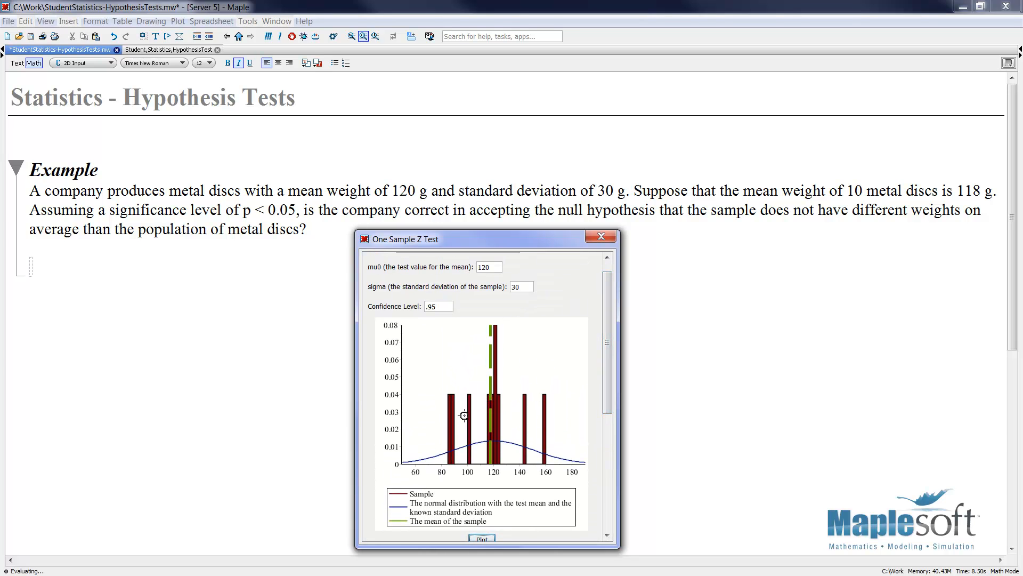
pyautogui.moveTo(491, 354)
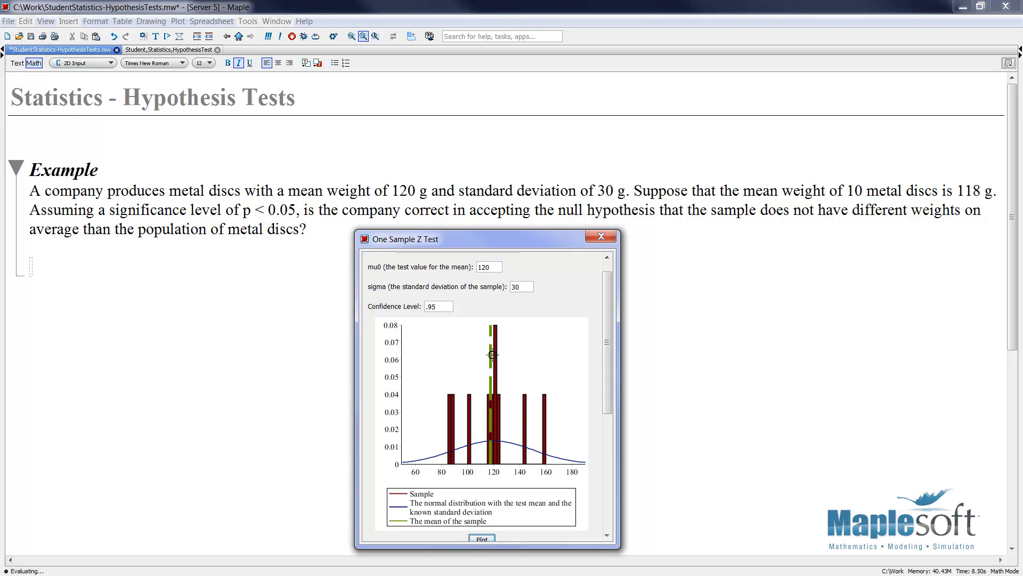
pyautogui.moveTo(412, 454)
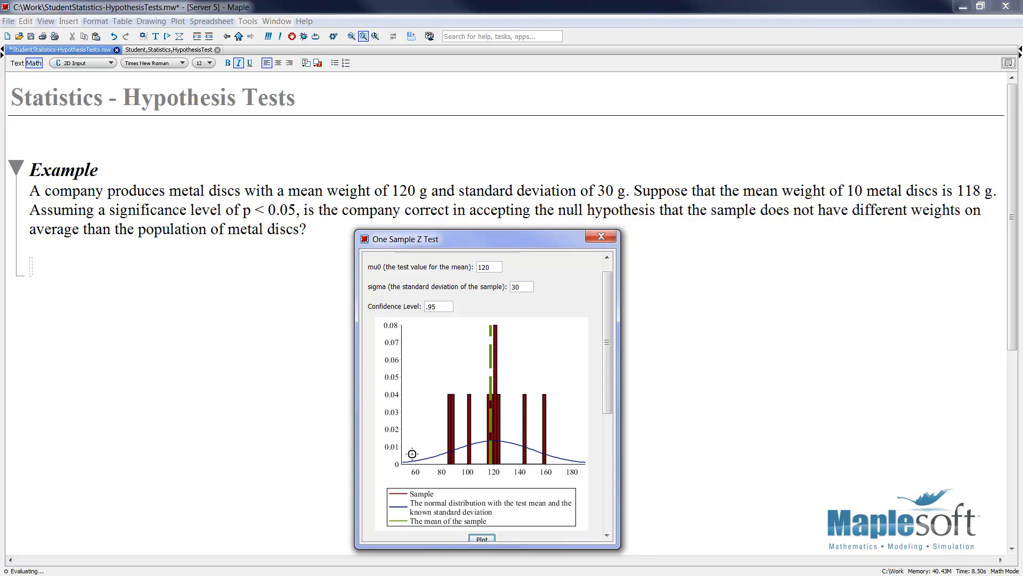
pyautogui.moveTo(588, 458)
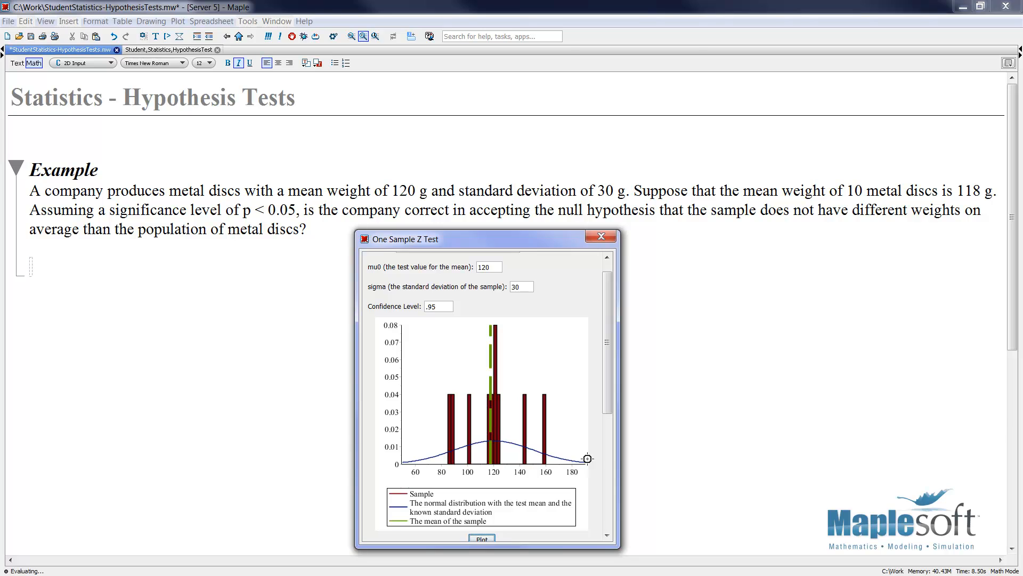
pyautogui.scroll(-3)
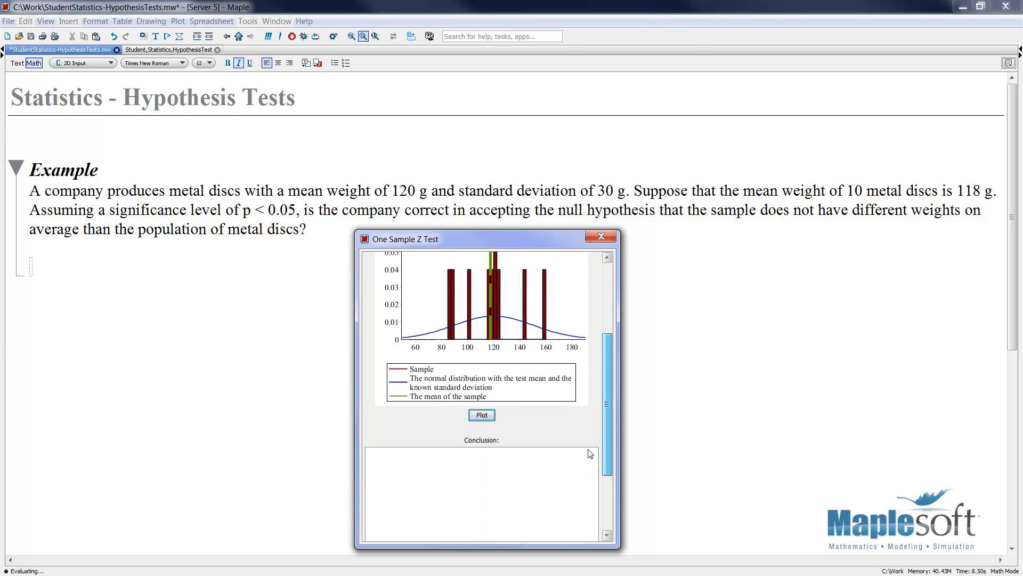
pyautogui.scroll(-3)
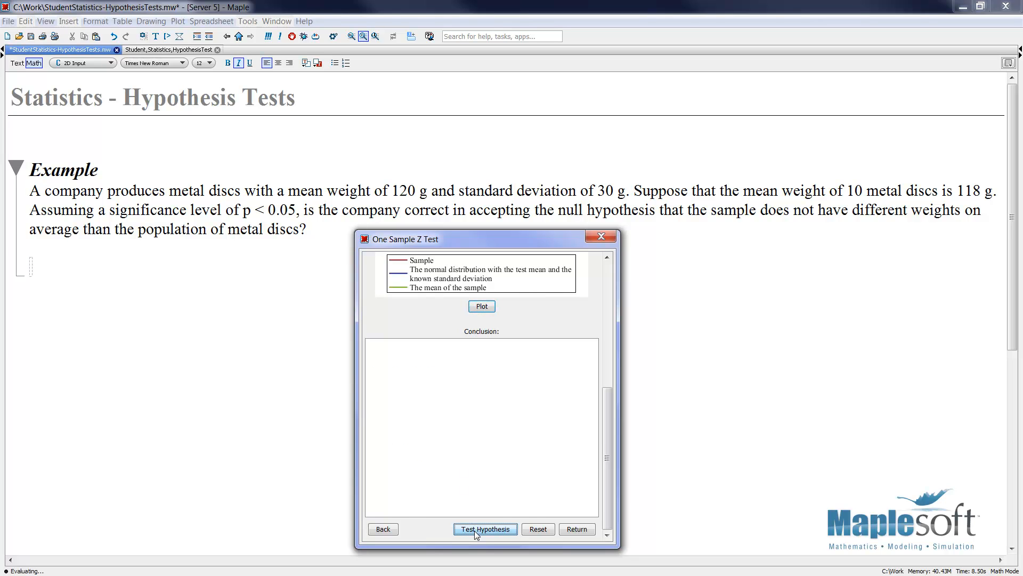
# - Run Test Hypothesis and read the conclusion: p-value 0.808438, Accepted
pyautogui.click(485, 529)
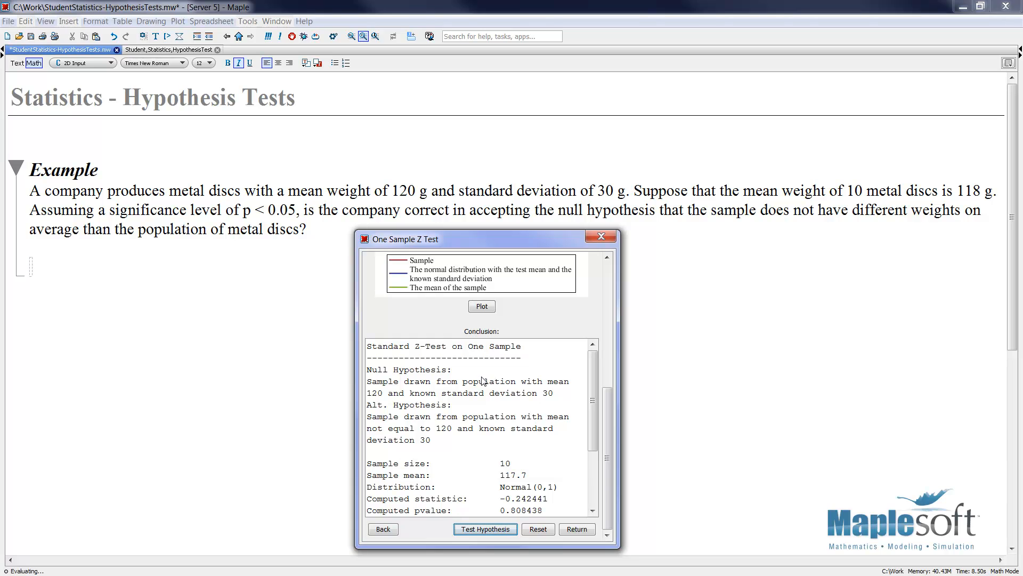
pyautogui.moveTo(481, 362)
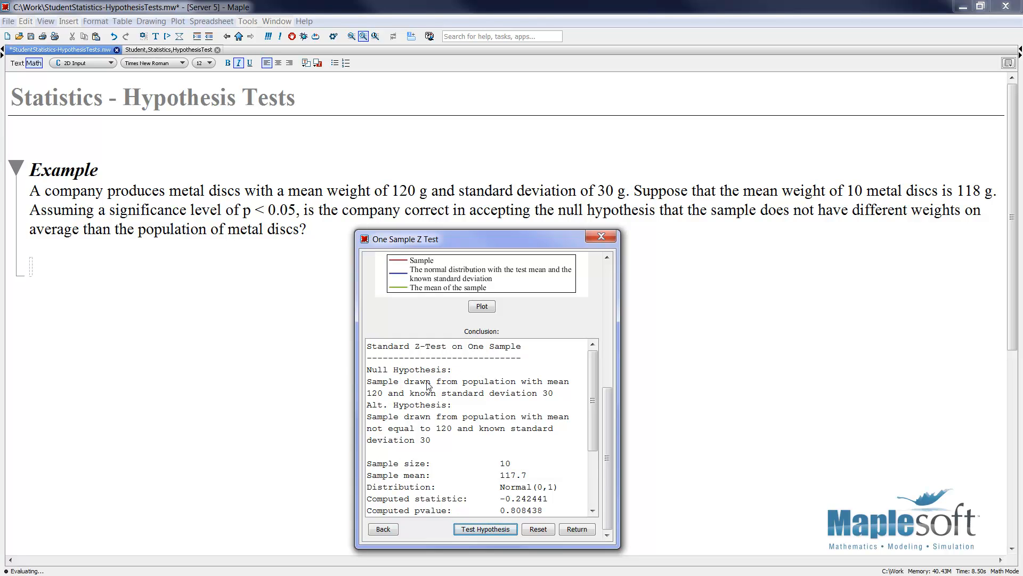
pyautogui.moveTo(383, 398)
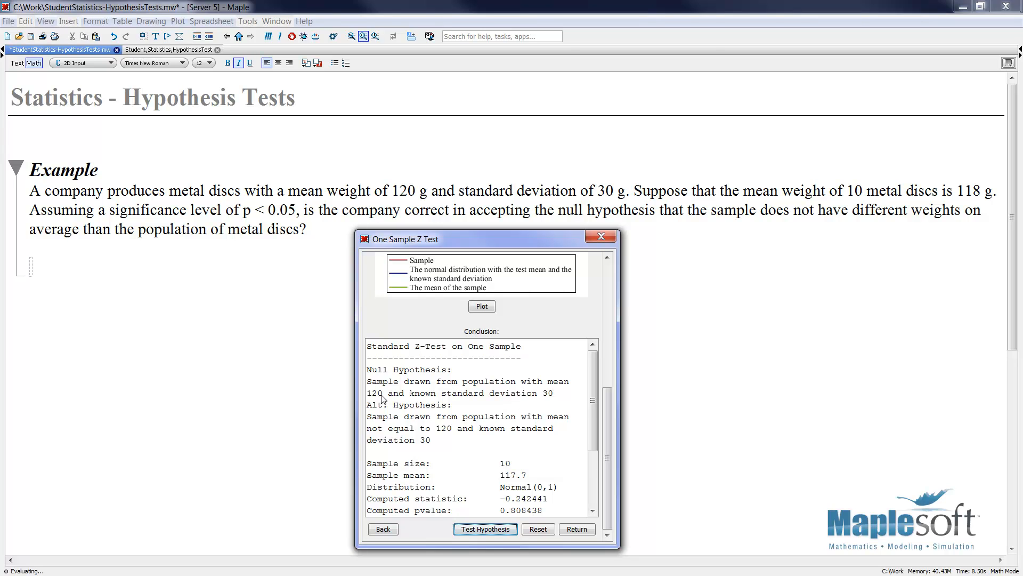
pyautogui.moveTo(522, 396)
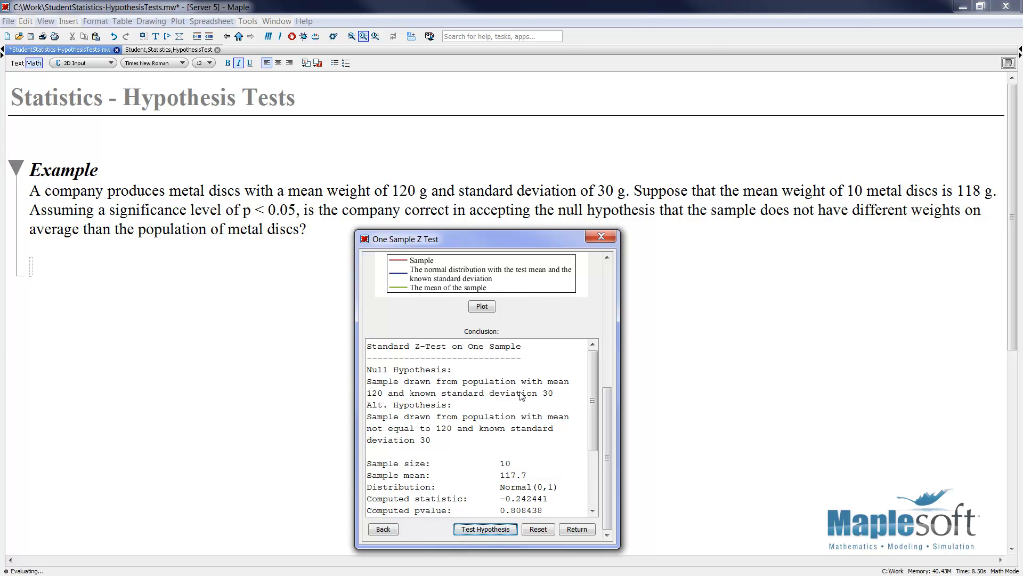
pyautogui.scroll(-3)
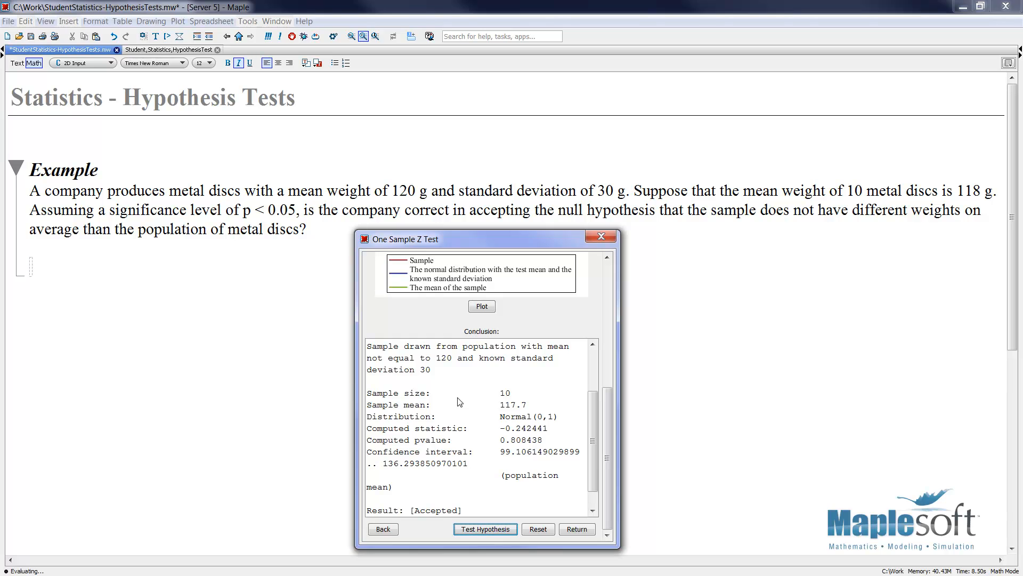
pyautogui.moveTo(468, 399)
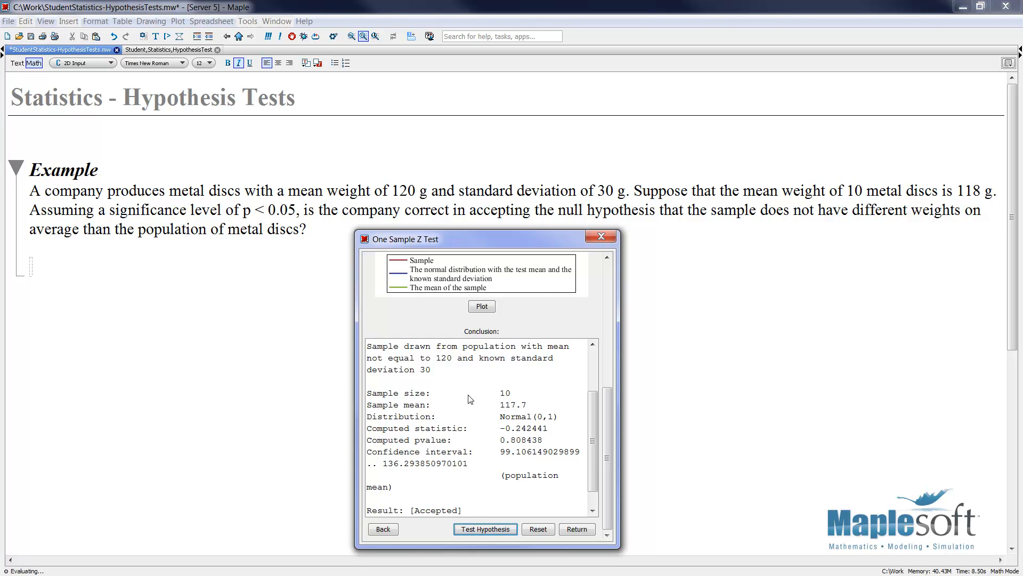
pyautogui.moveTo(523, 412)
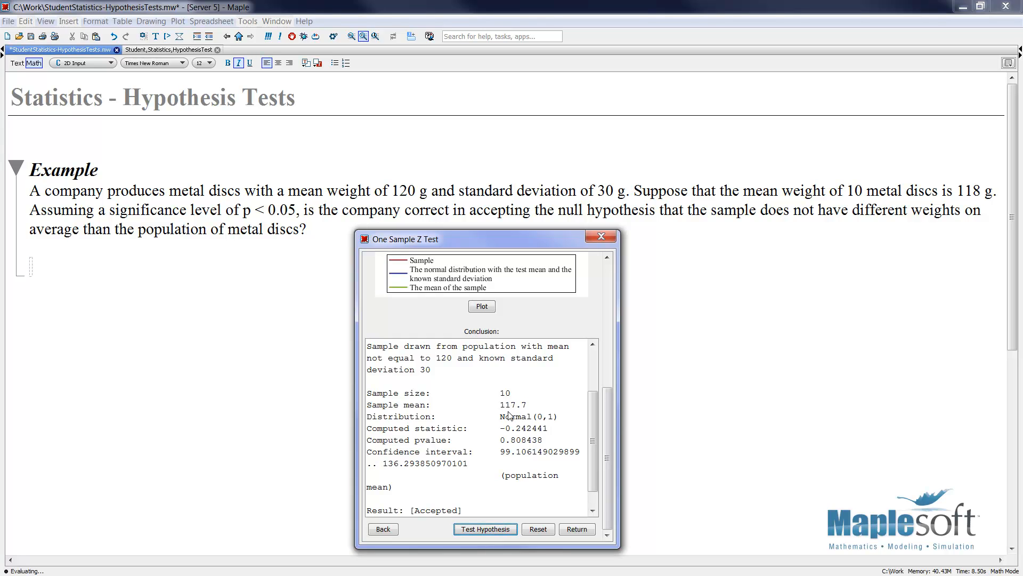
pyautogui.moveTo(511, 416)
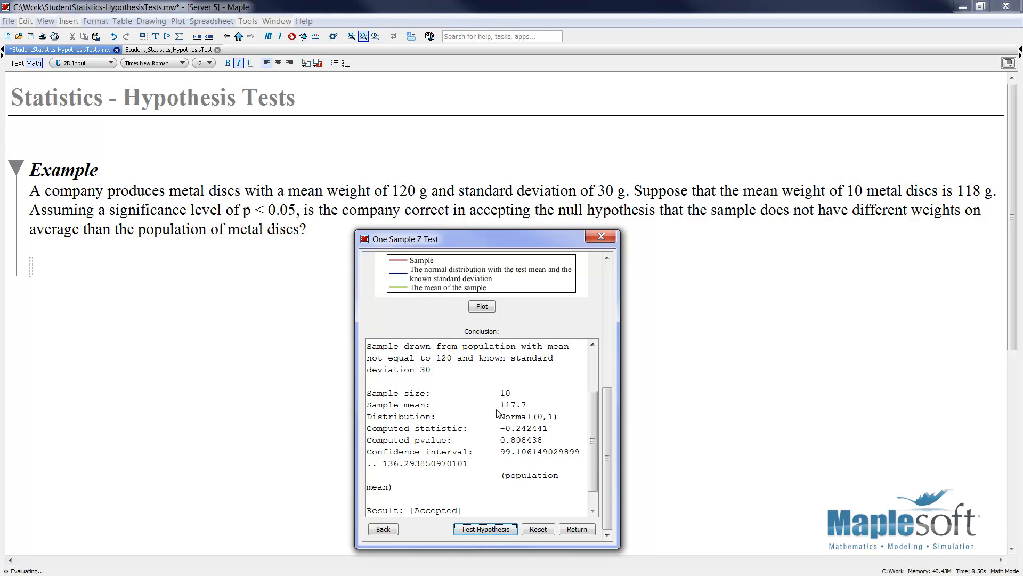
pyautogui.scroll(-3)
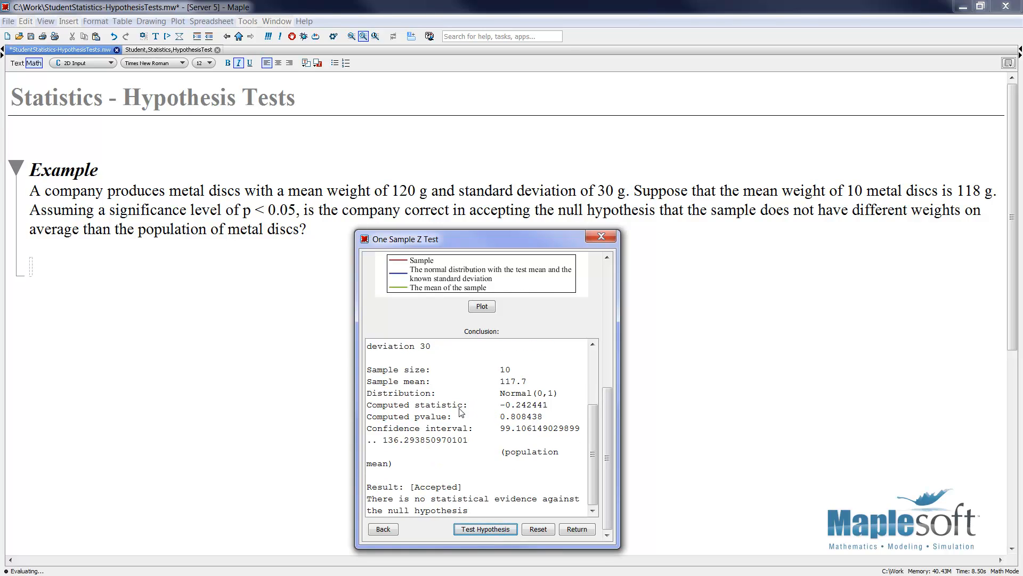
pyautogui.moveTo(447, 415)
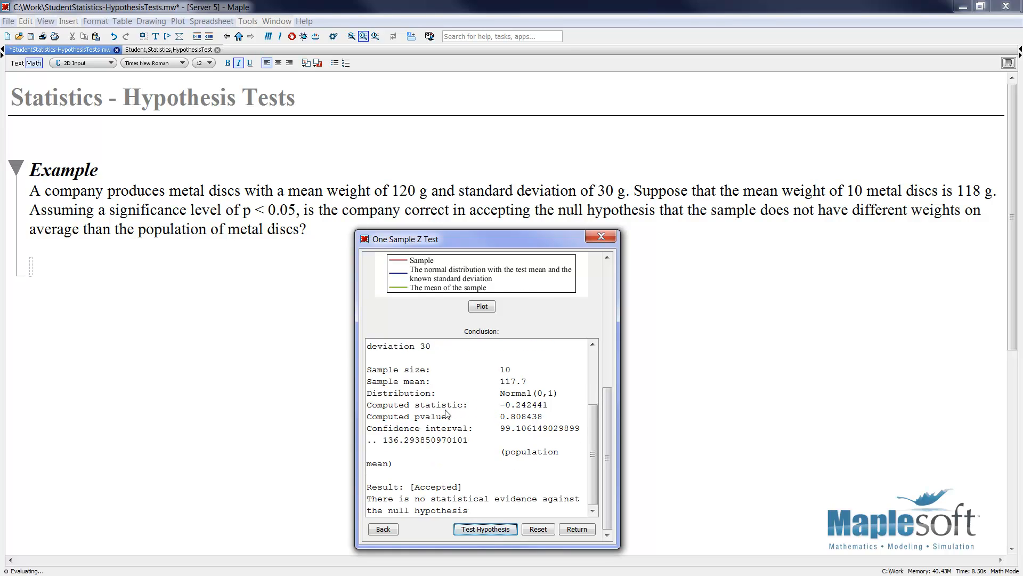